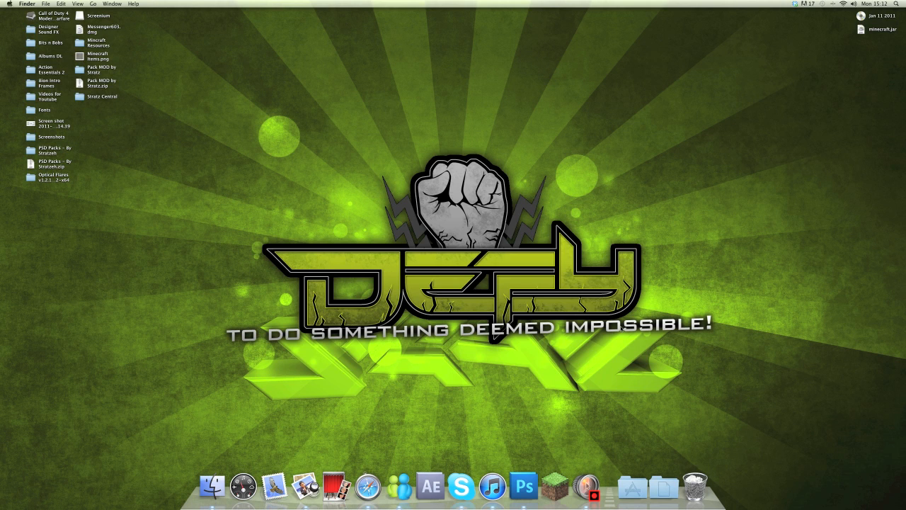
{"action": "mouse_move", "coordinate": [706, 341]}
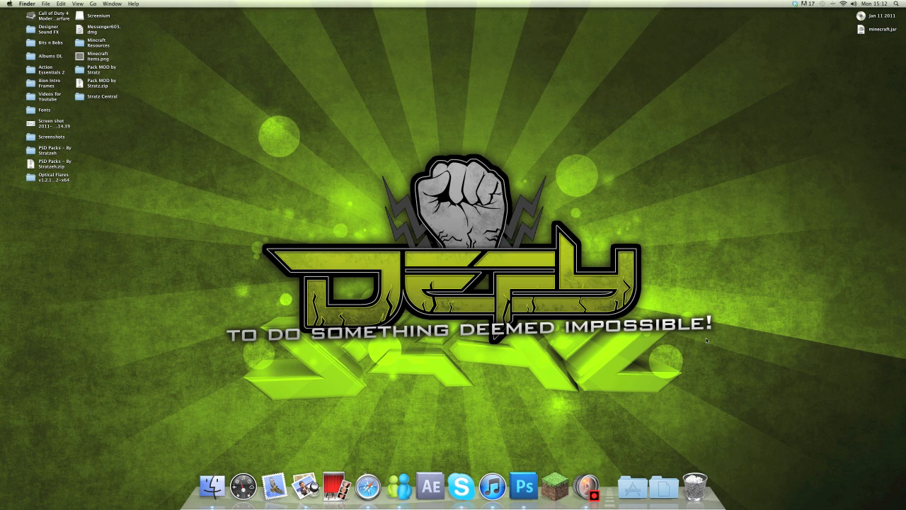
{"action": "mouse_move", "coordinate": [705, 341]}
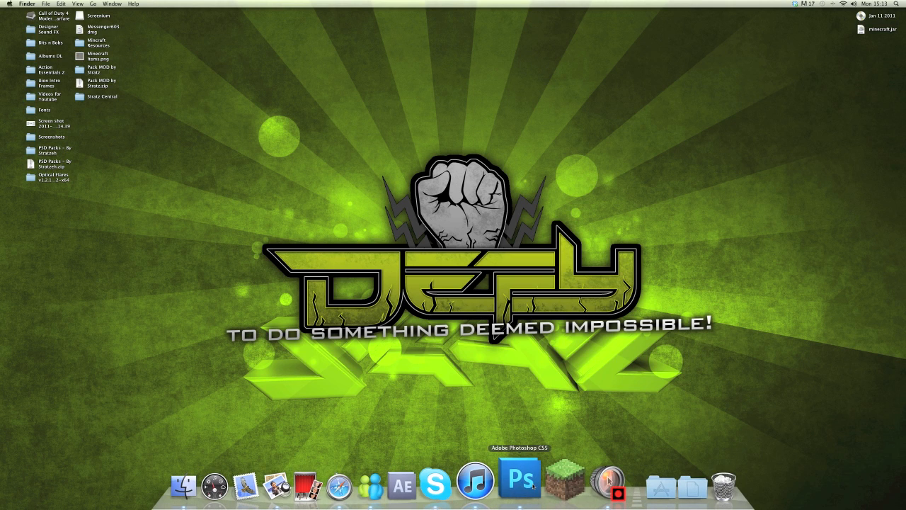
- Launch Photoshop, open Default Layout.psd from the Desktop, and enlarge its document window
{"action": "left_click", "coordinate": [534, 488]}
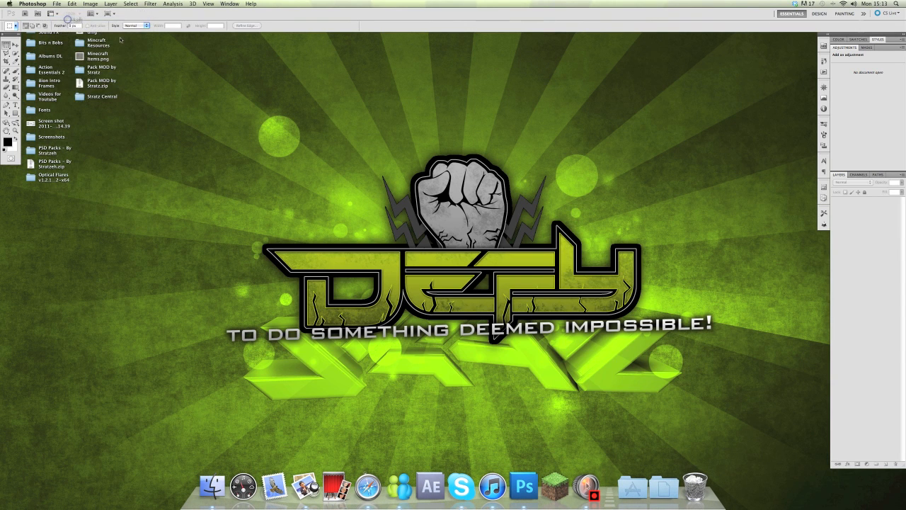
{"action": "left_click", "coordinate": [55, 6]}
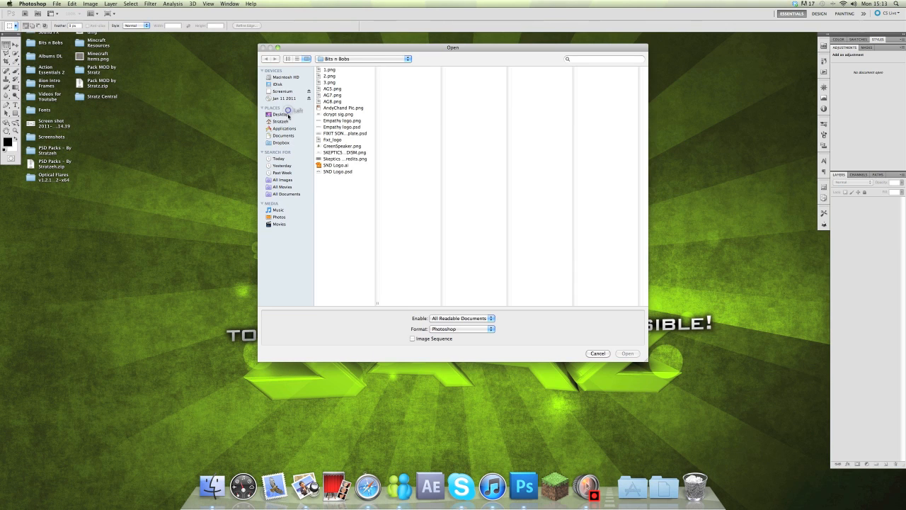
{"action": "left_click", "coordinate": [279, 114]}
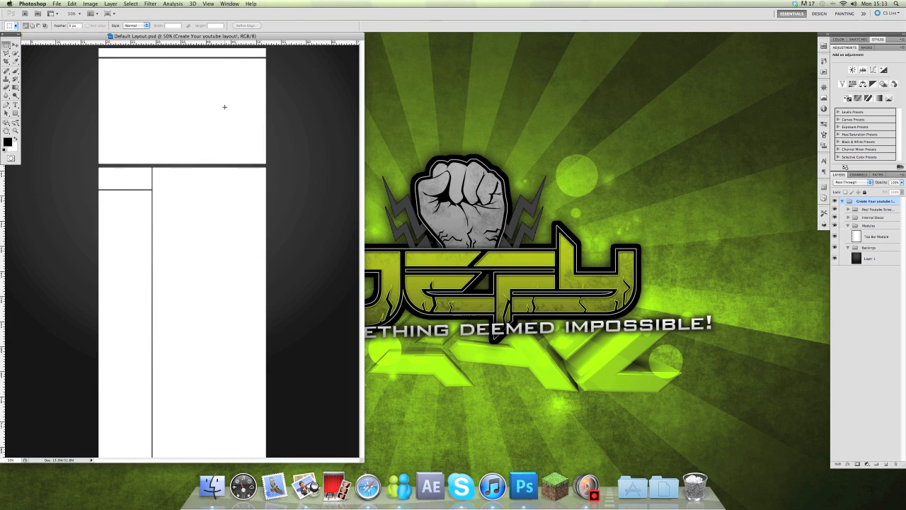
{"action": "left_click_drag", "start_coordinate": [183, 36], "coordinate": [252, 47]}
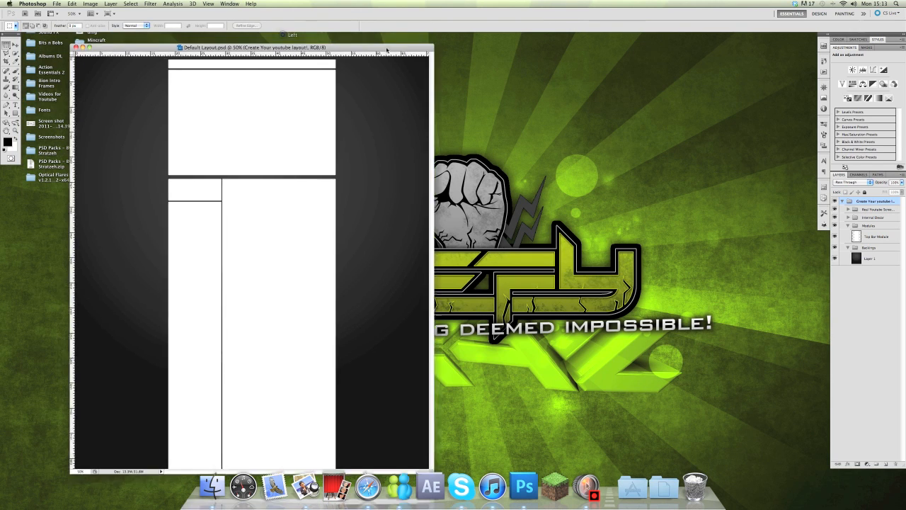
- Switch to Full Screen Mode With Menu Bar and raise Brightness on the dark backing
{"action": "left_click", "coordinate": [208, 4]}
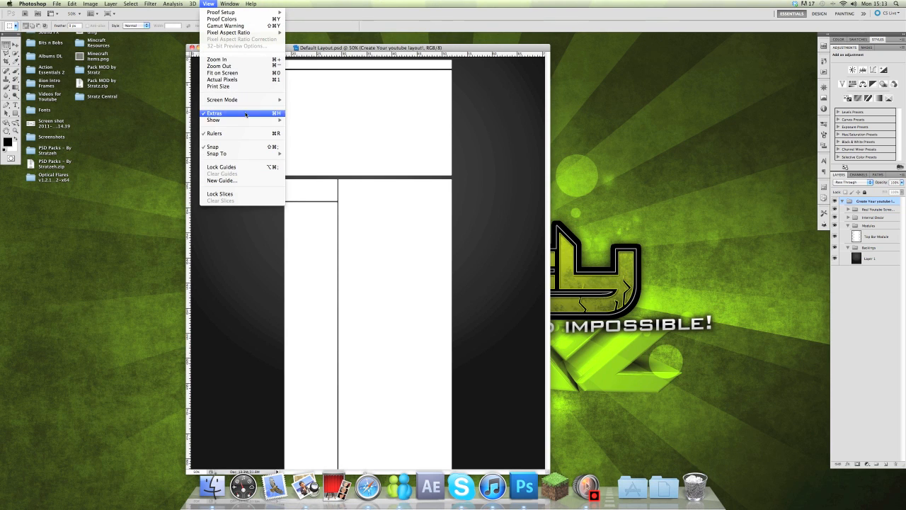
{"action": "mouse_move", "coordinate": [222, 99]}
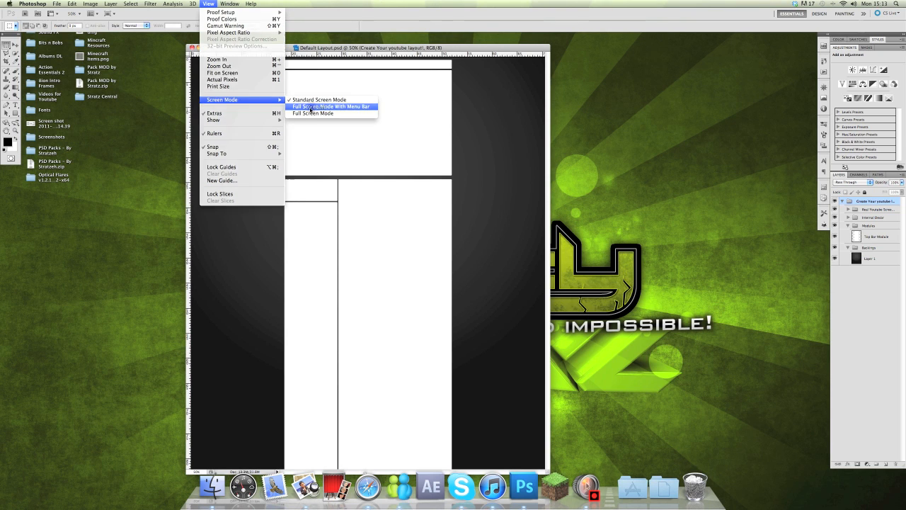
{"action": "left_click", "coordinate": [331, 106]}
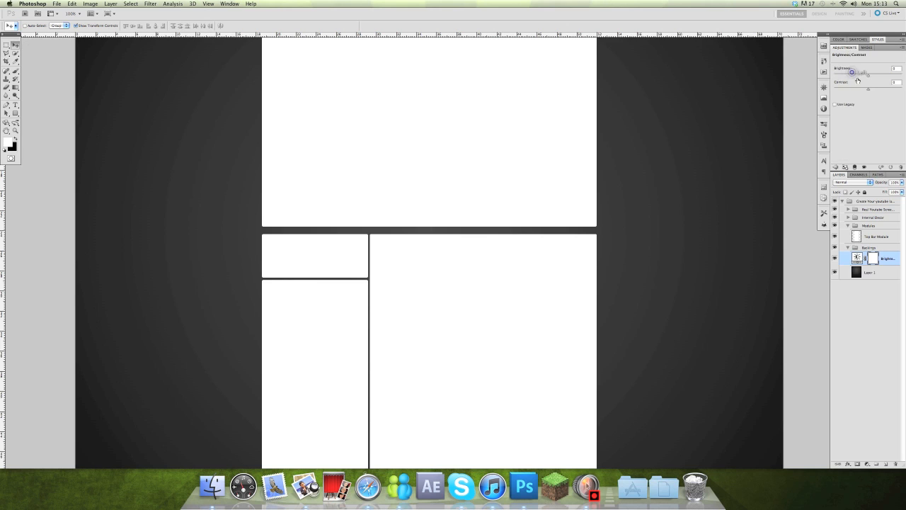
{"action": "left_click_drag", "start_coordinate": [852, 73], "coordinate": [899, 73]}
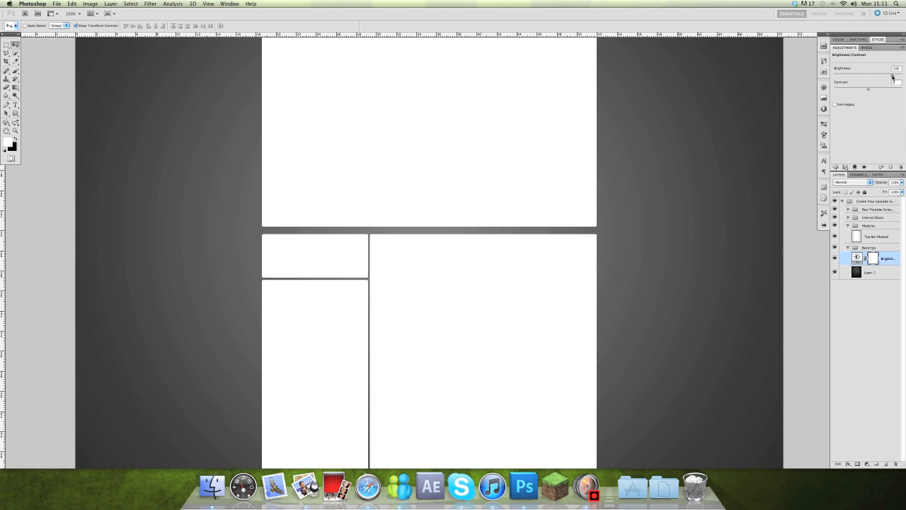
{"action": "right_click", "coordinate": [886, 257]}
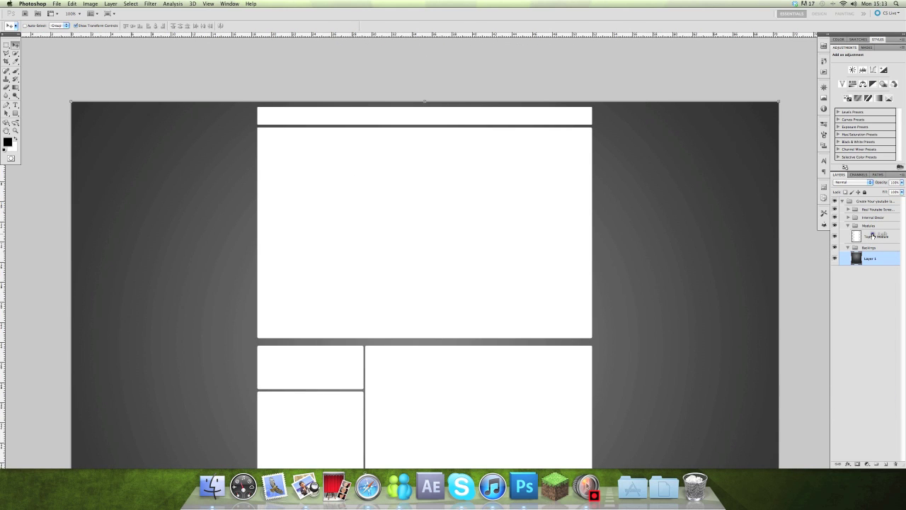
- Add a layer clipped to Top Bar Module and choose dark and lighter green colours
{"action": "left_click", "coordinate": [874, 235]}
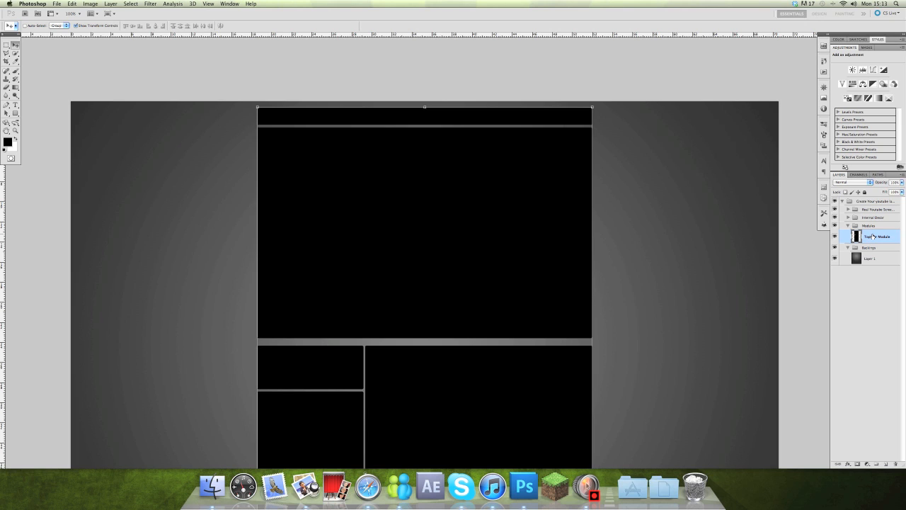
{"action": "double_click", "coordinate": [875, 235]}
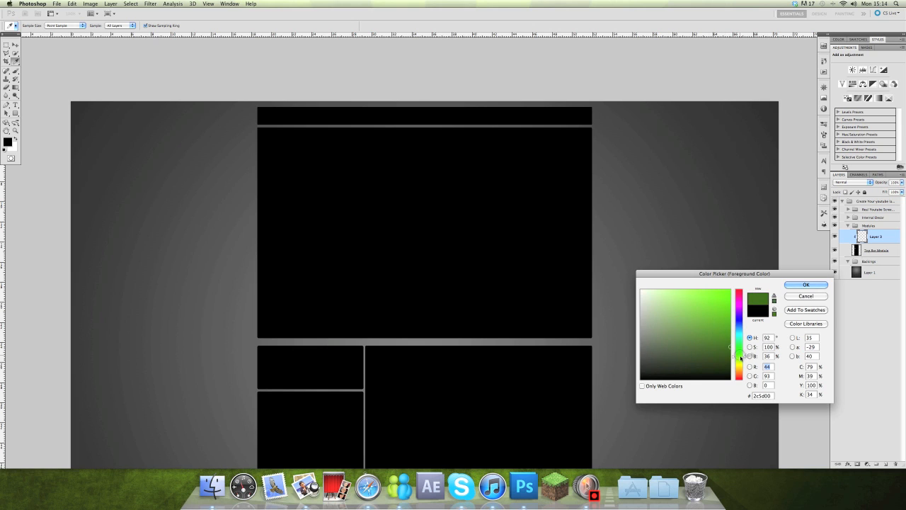
{"action": "left_click", "coordinate": [721, 339]}
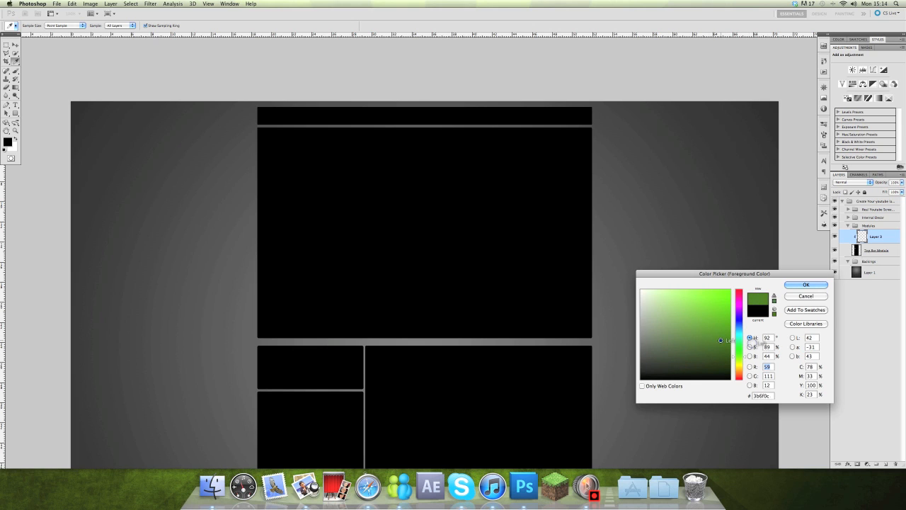
{"action": "left_click", "coordinate": [805, 285]}
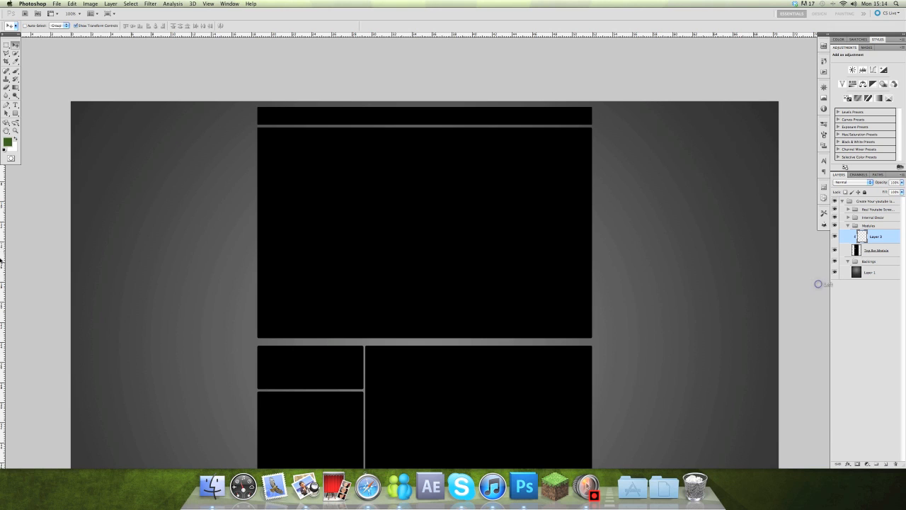
{"action": "left_click", "coordinate": [8, 143]}
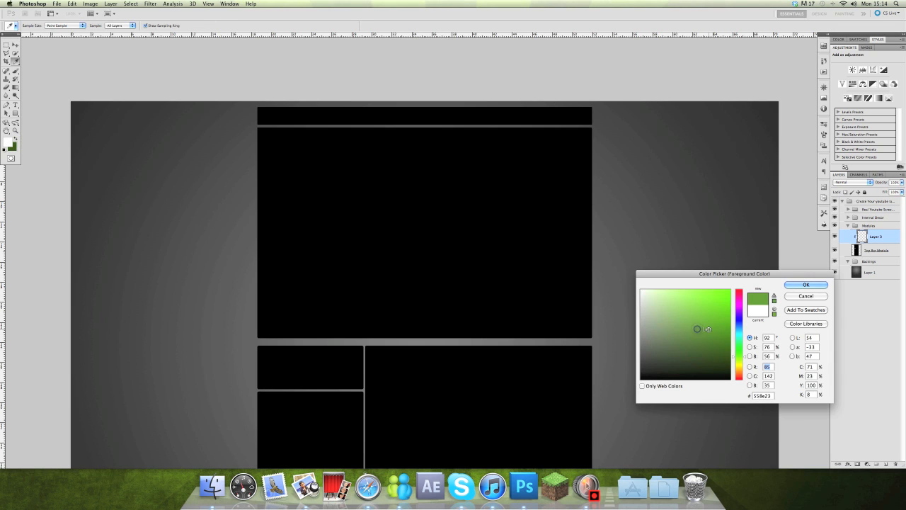
{"action": "left_click", "coordinate": [710, 334]}
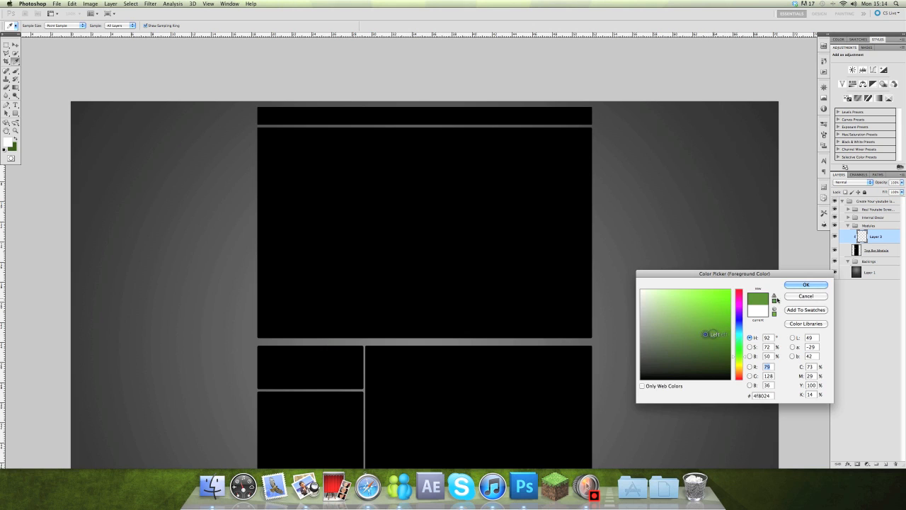
{"action": "left_click", "coordinate": [805, 284]}
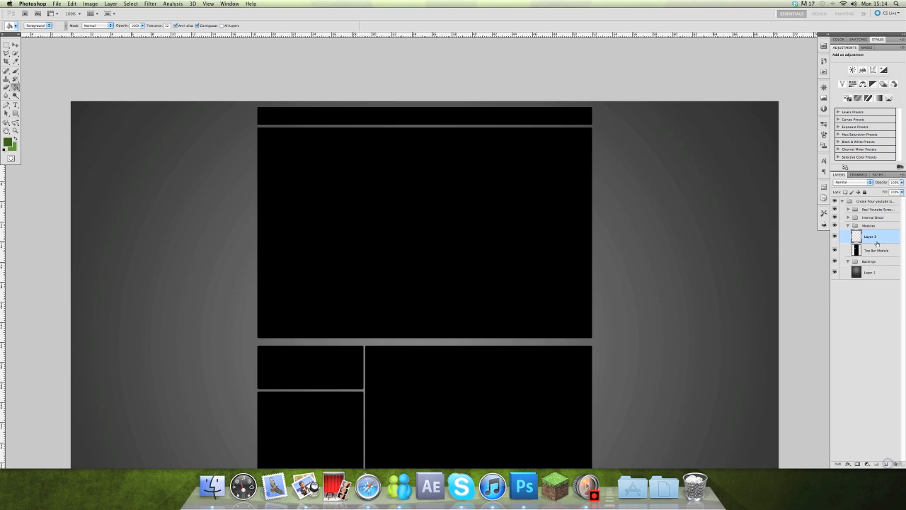
{"action": "mouse_move", "coordinate": [868, 238]}
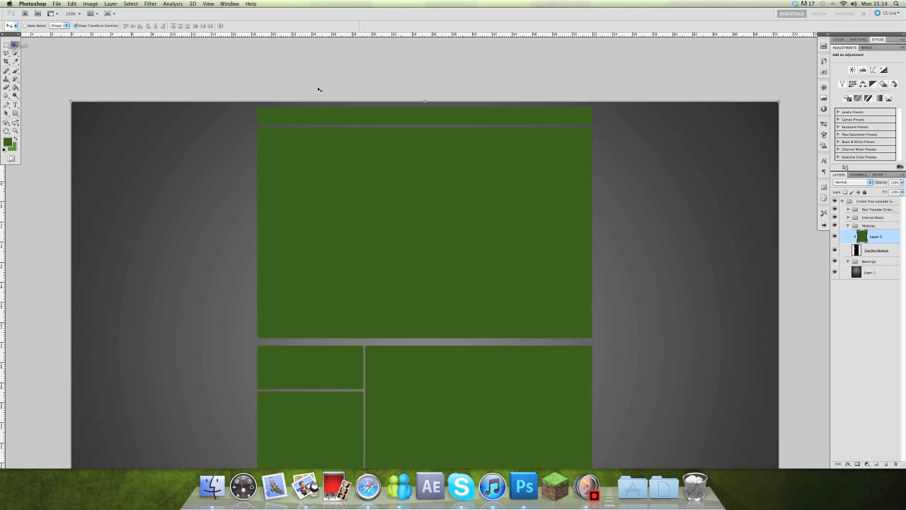
- Merge the green into Top Bar Module, render Clouds on a new layer, set Soft Light
{"action": "right_click", "coordinate": [876, 236]}
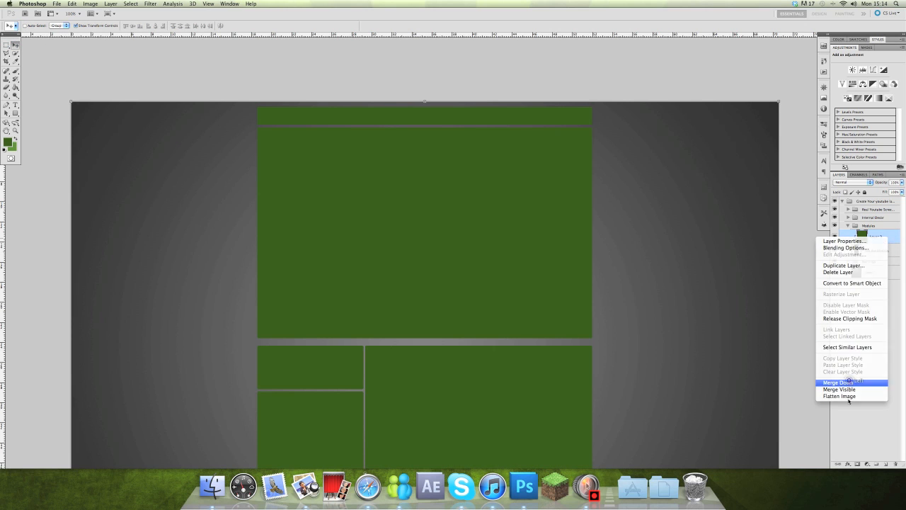
{"action": "left_click", "coordinate": [838, 383]}
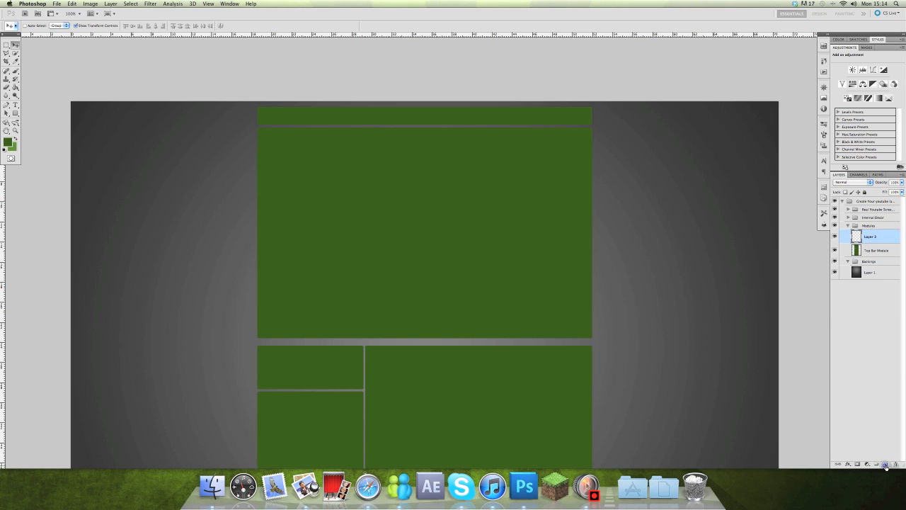
{"action": "left_click", "coordinate": [150, 4]}
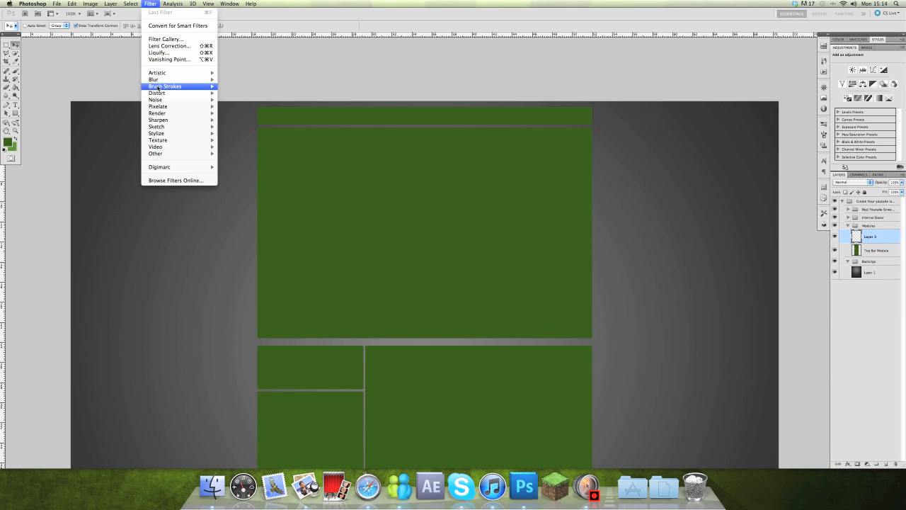
{"action": "mouse_move", "coordinate": [171, 118]}
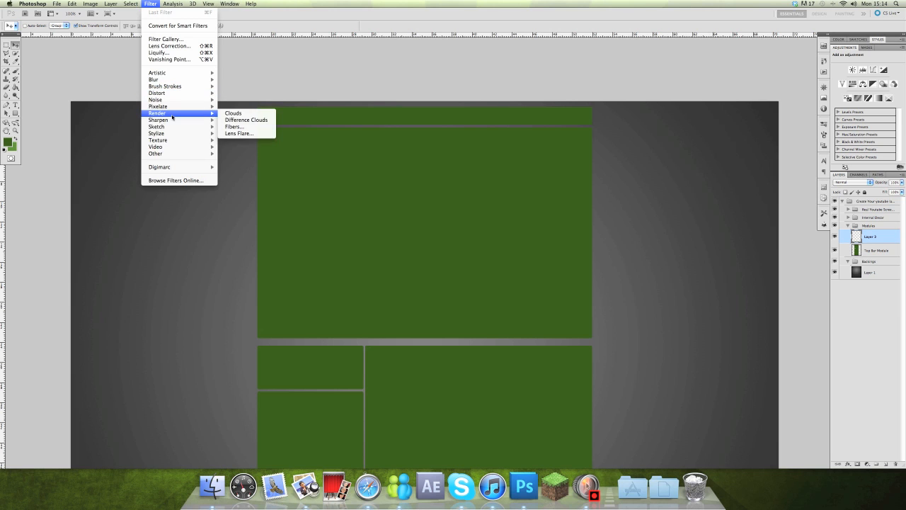
{"action": "left_click", "coordinate": [233, 114]}
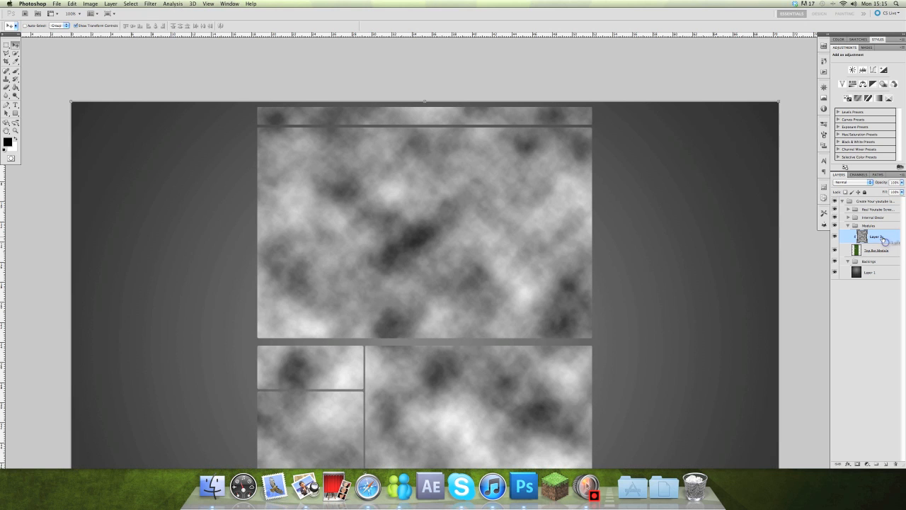
{"action": "left_click", "coordinate": [849, 182]}
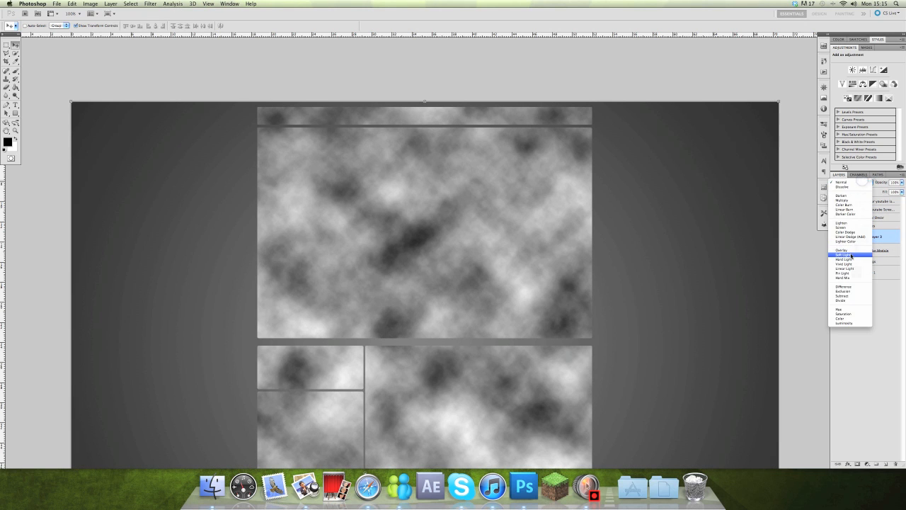
{"action": "left_click", "coordinate": [844, 254]}
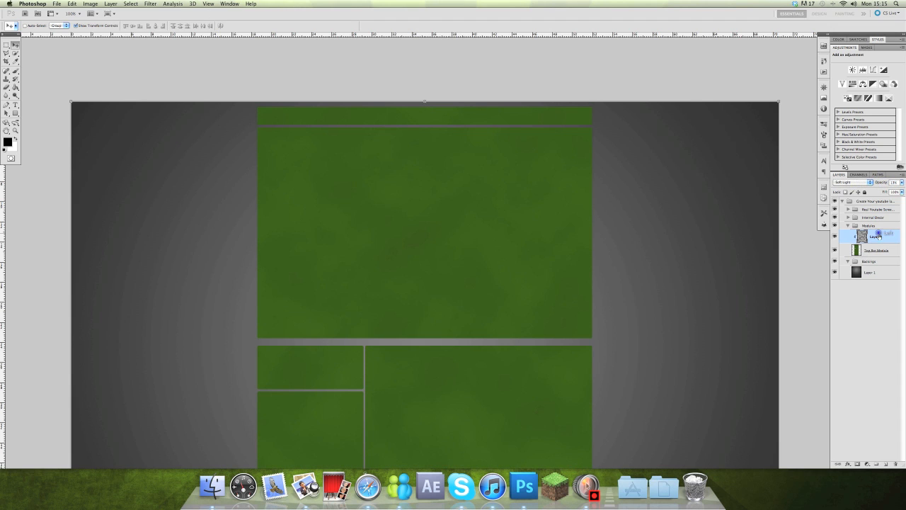
- Merge the cloud layer down and paint glowing spots with a soft brush
{"action": "right_click", "coordinate": [871, 235]}
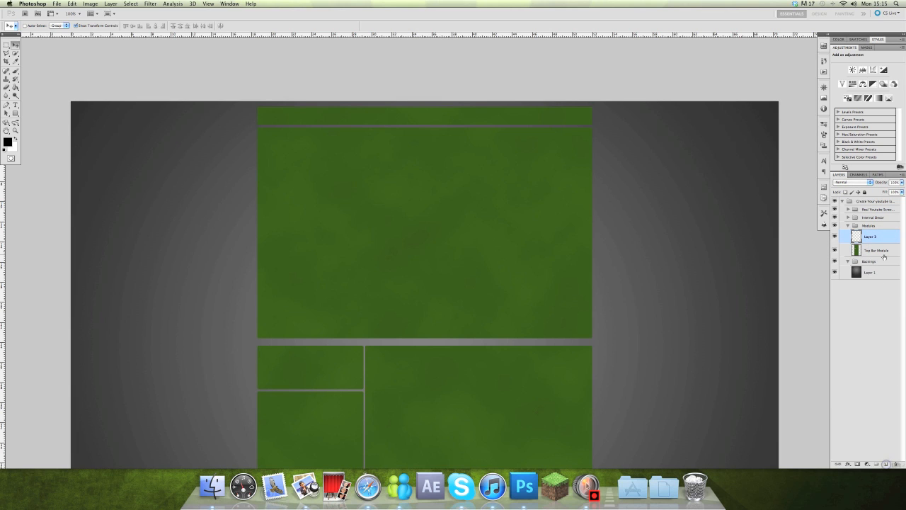
{"action": "left_click", "coordinate": [853, 182]}
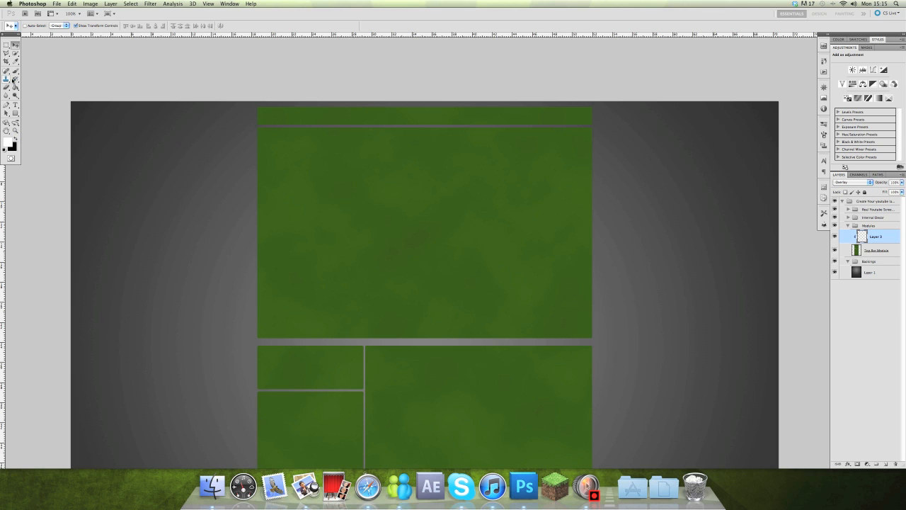
{"action": "left_click", "coordinate": [8, 72]}
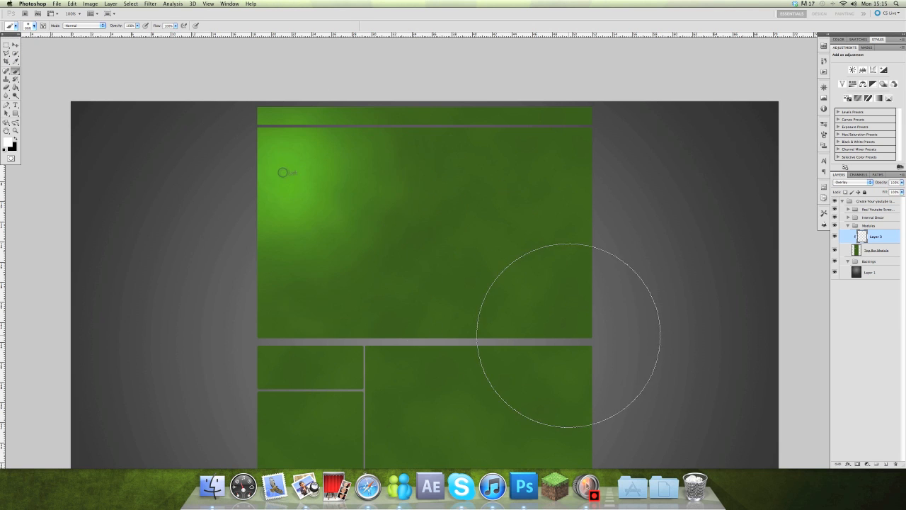
{"action": "scroll", "scroll_direction": "down", "scroll_amount": 3}
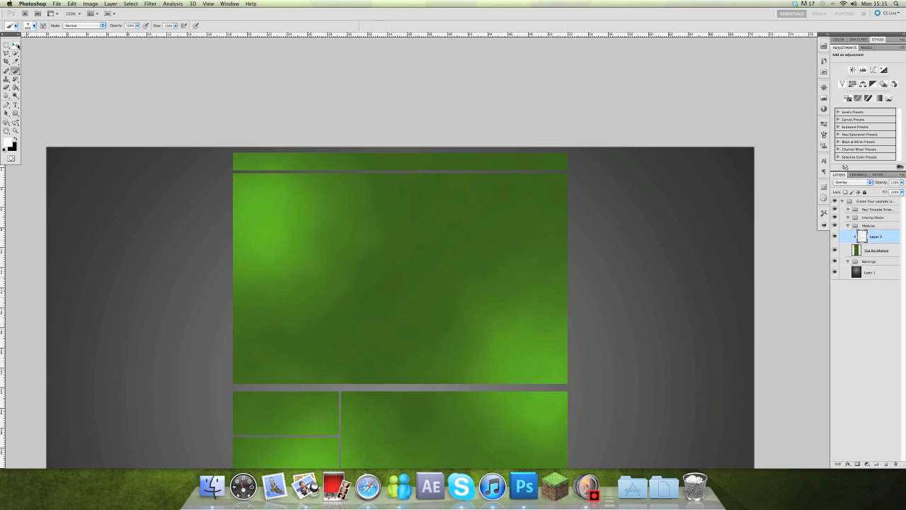
- Merge the glow down, lower Brightness/Contrast, and merge the adjustment into the modules
{"action": "right_click", "coordinate": [877, 236]}
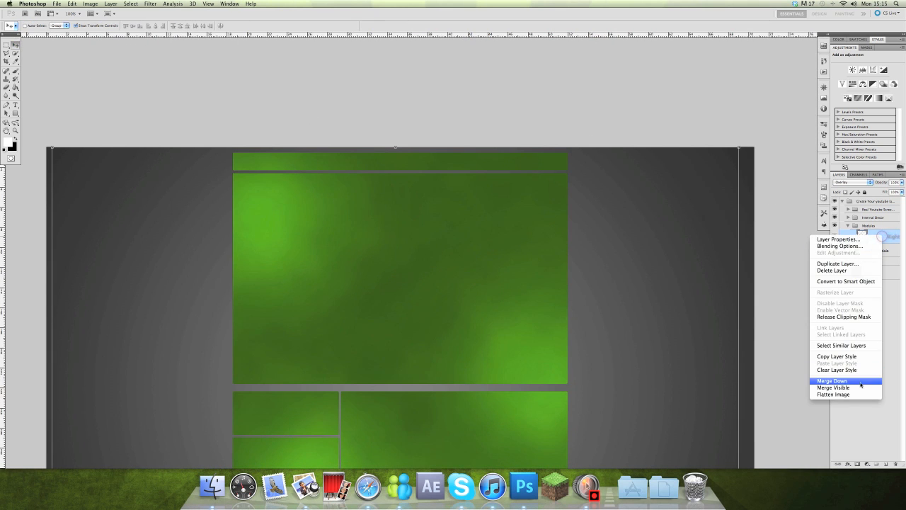
{"action": "left_click", "coordinate": [832, 380]}
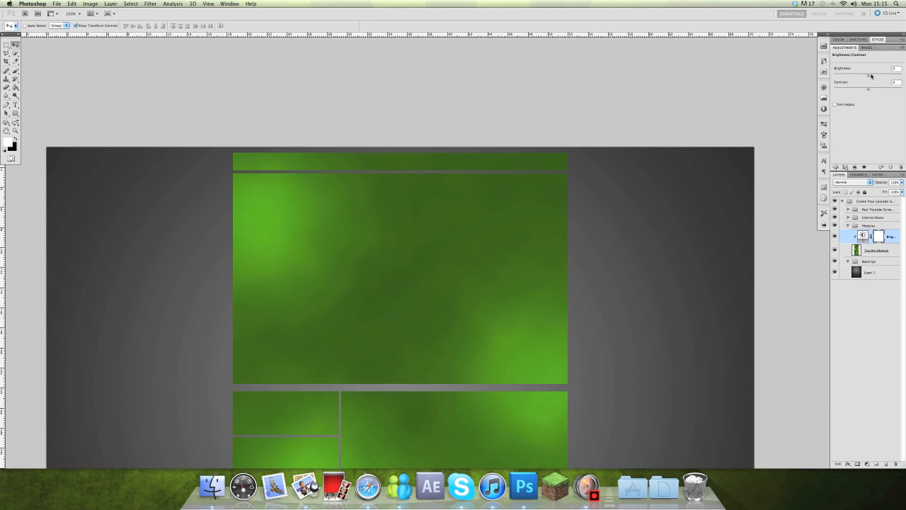
{"action": "left_click_drag", "start_coordinate": [868, 74], "coordinate": [844, 74]}
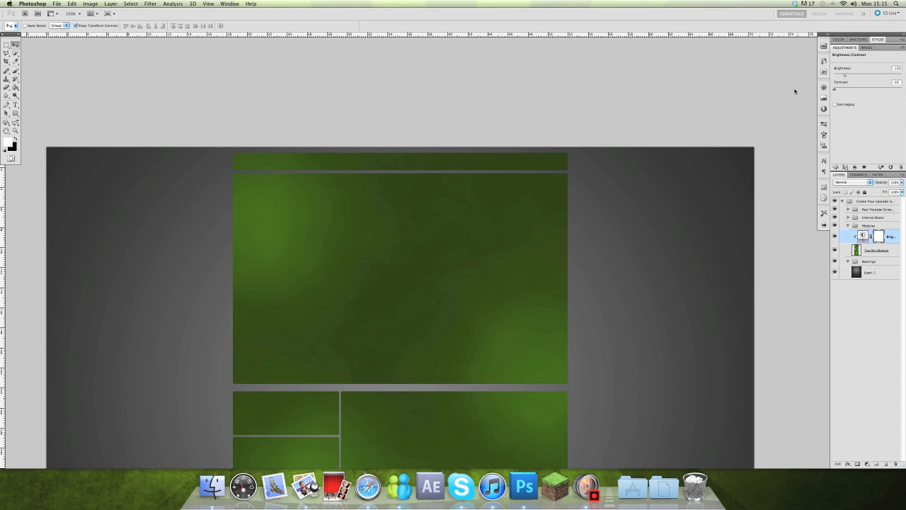
{"action": "right_click", "coordinate": [880, 236]}
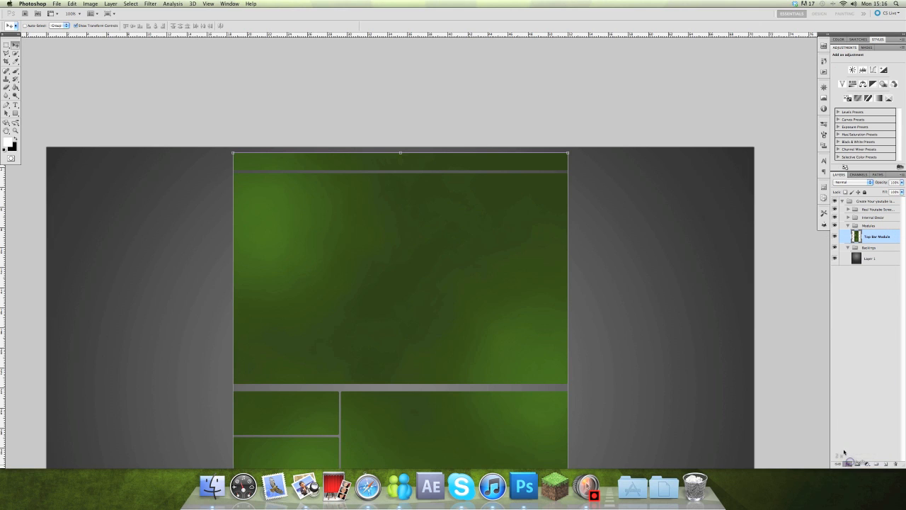
- Apply a #999999 grey stroke and an inner shadow to the modules
{"action": "left_click", "coordinate": [614, 269]}
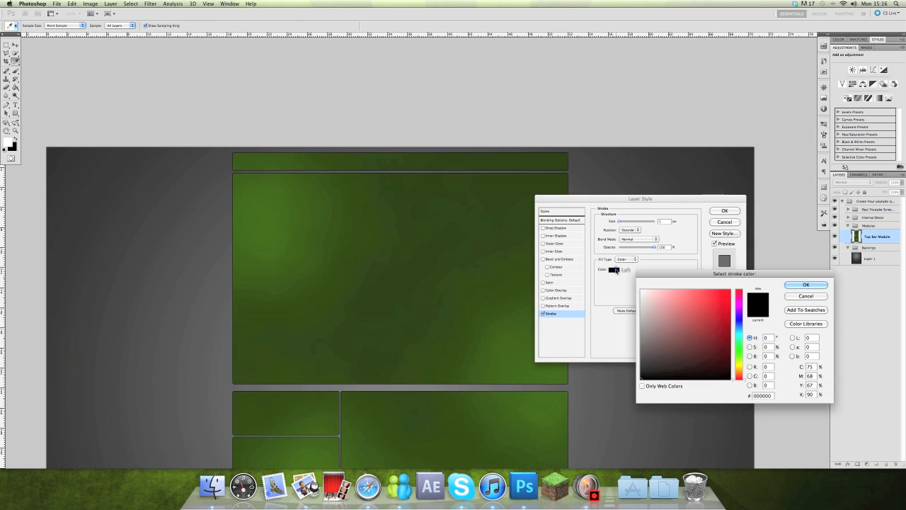
{"action": "left_click", "coordinate": [665, 320]}
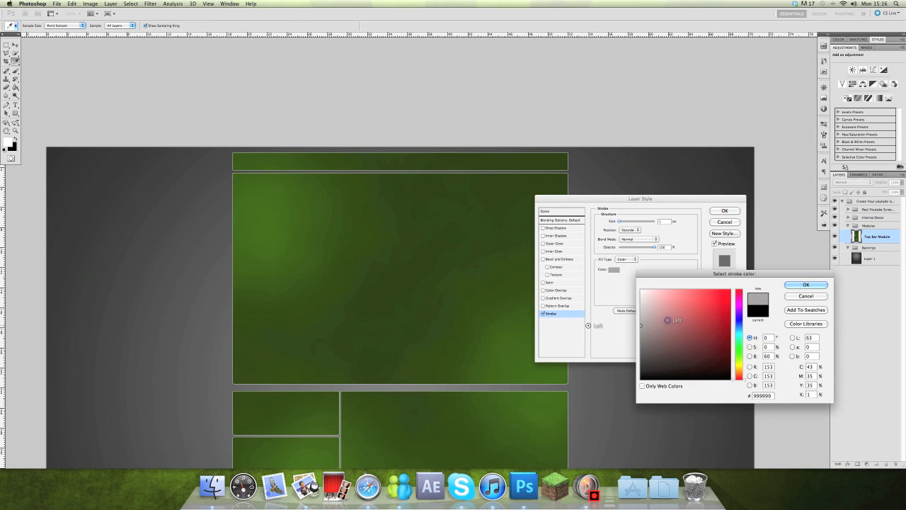
{"action": "left_click", "coordinate": [644, 328]}
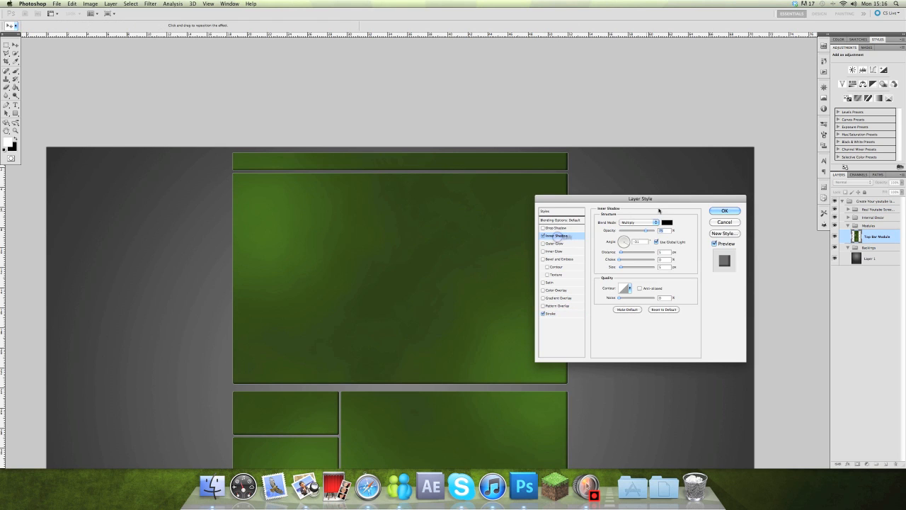
{"action": "left_click", "coordinate": [724, 210]}
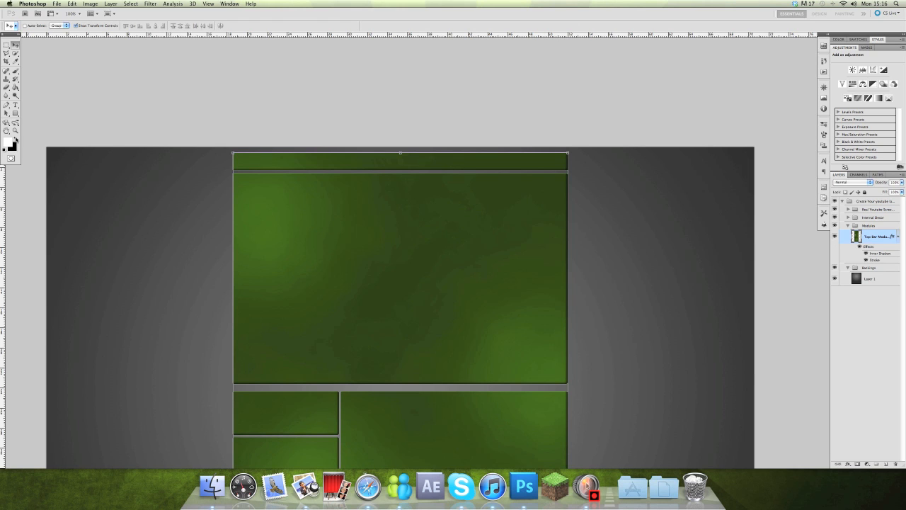
- Strengthen the Inner Shadow's opacity, choke and size through the layer effects
{"action": "left_click", "coordinate": [9, 131]}
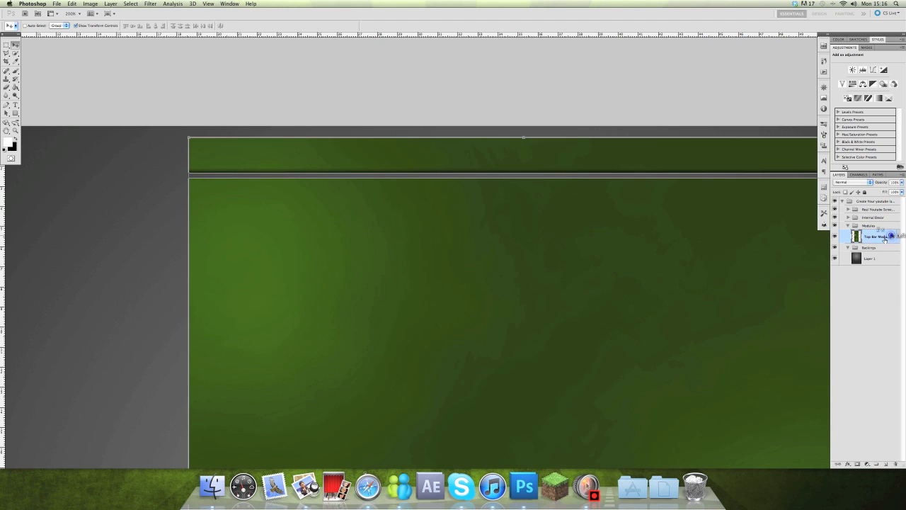
{"action": "double_click", "coordinate": [877, 236]}
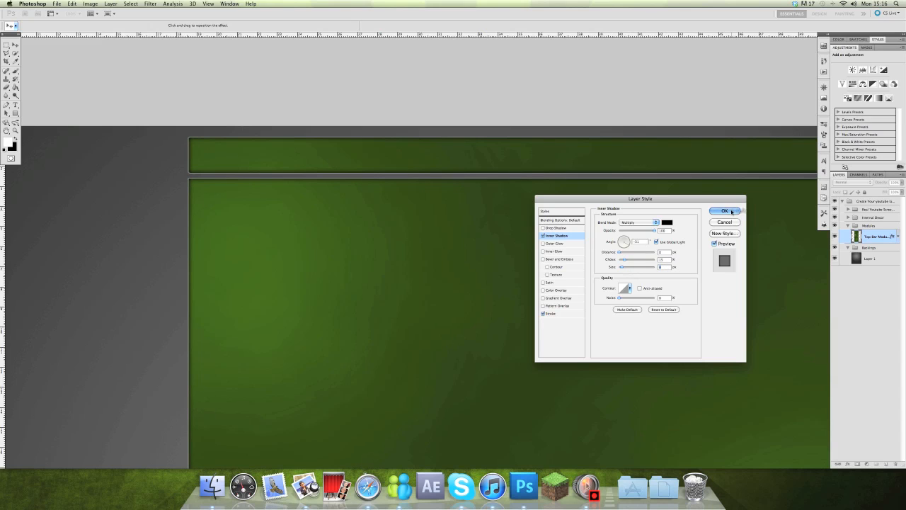
{"action": "left_click", "coordinate": [724, 210]}
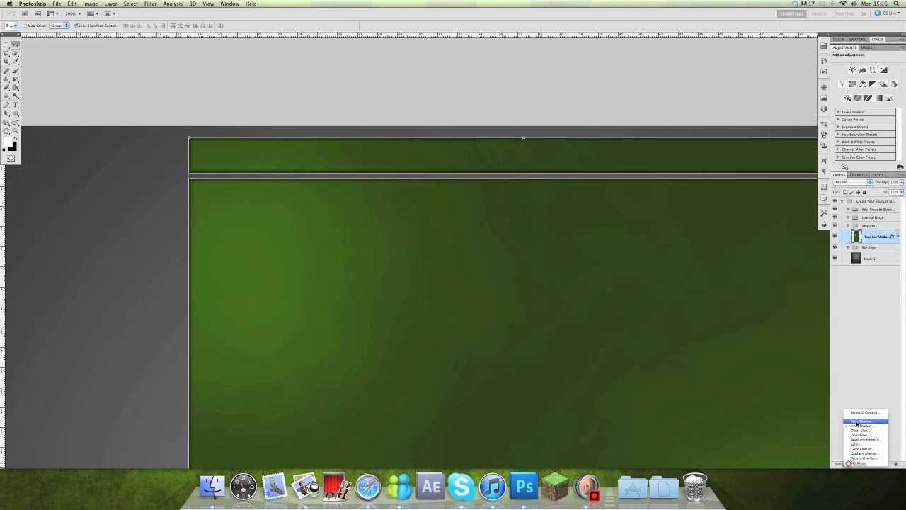
- Add a Drop Shadow with distance 0 and increased spread and size
{"action": "left_click", "coordinate": [862, 423]}
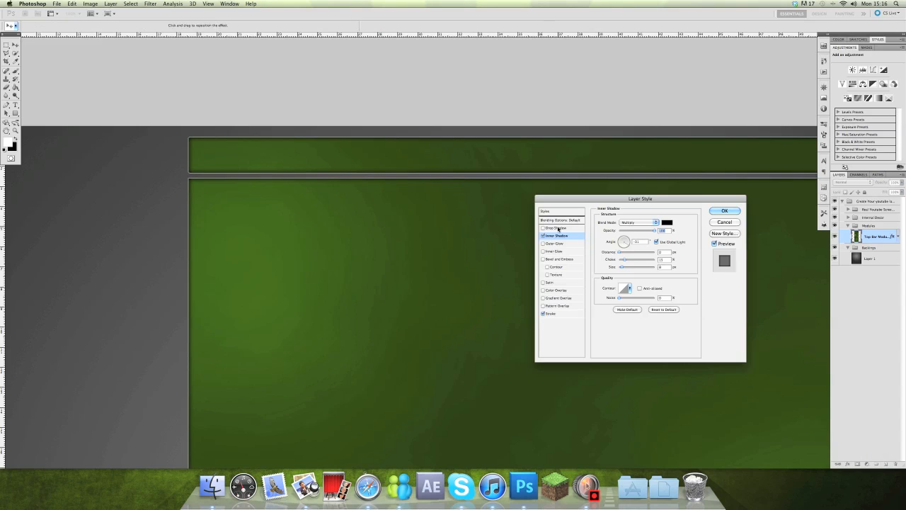
{"action": "left_click", "coordinate": [556, 228]}
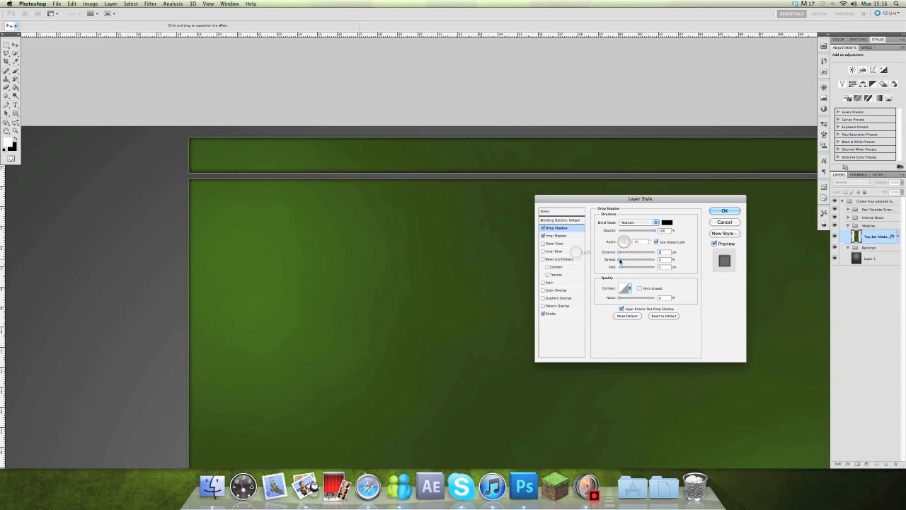
{"action": "left_click_drag", "start_coordinate": [621, 259], "coordinate": [630, 259]}
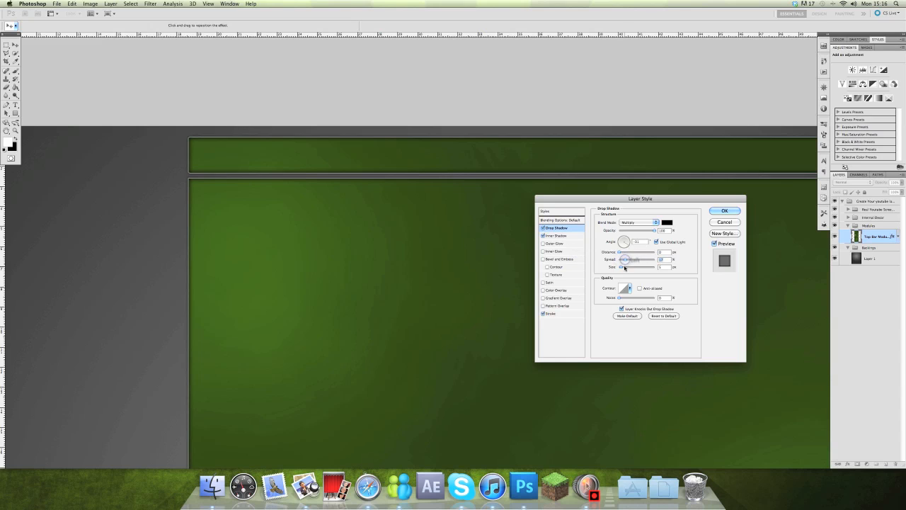
{"action": "left_click_drag", "start_coordinate": [625, 267], "coordinate": [633, 267]}
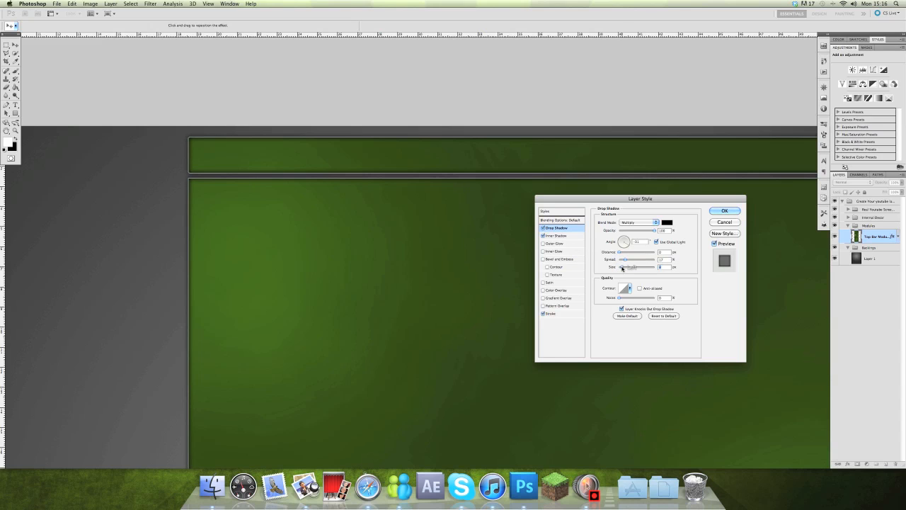
{"action": "left_click", "coordinate": [725, 210]}
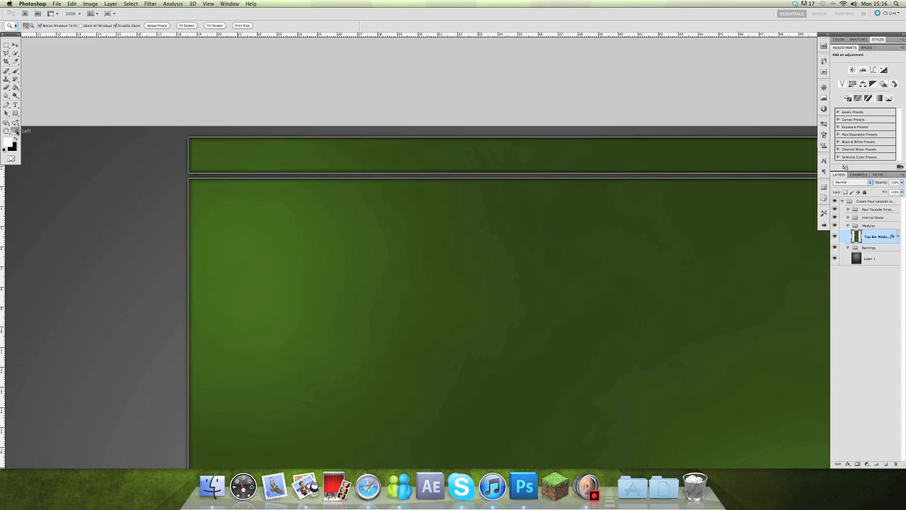
{"action": "mouse_move", "coordinate": [255, 155]}
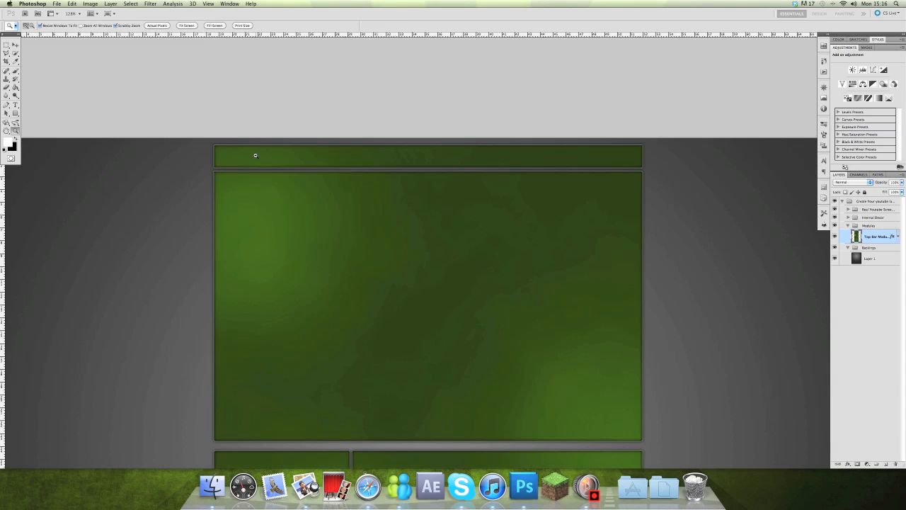
{"action": "left_click", "coordinate": [7, 45]}
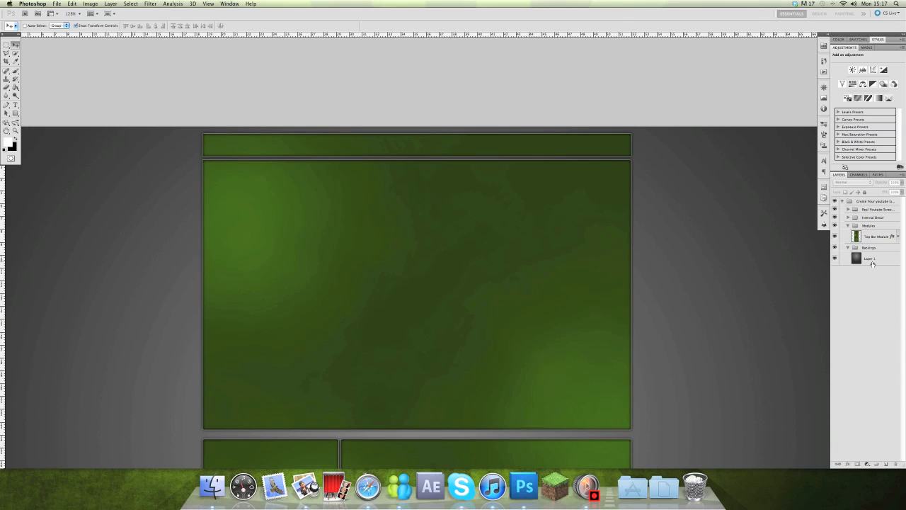
{"action": "left_click", "coordinate": [871, 235]}
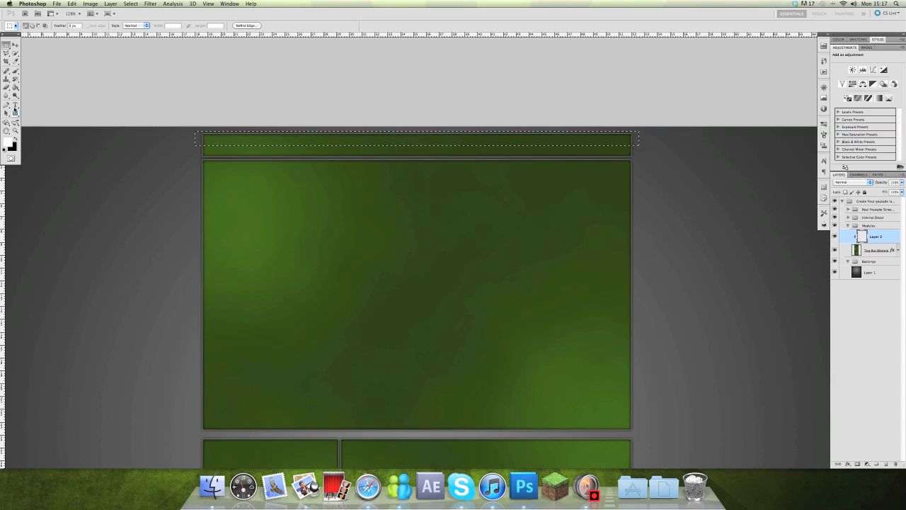
- Fill the top-bar selection with a white gloss gradient, then deselect
{"action": "left_click", "coordinate": [9, 92]}
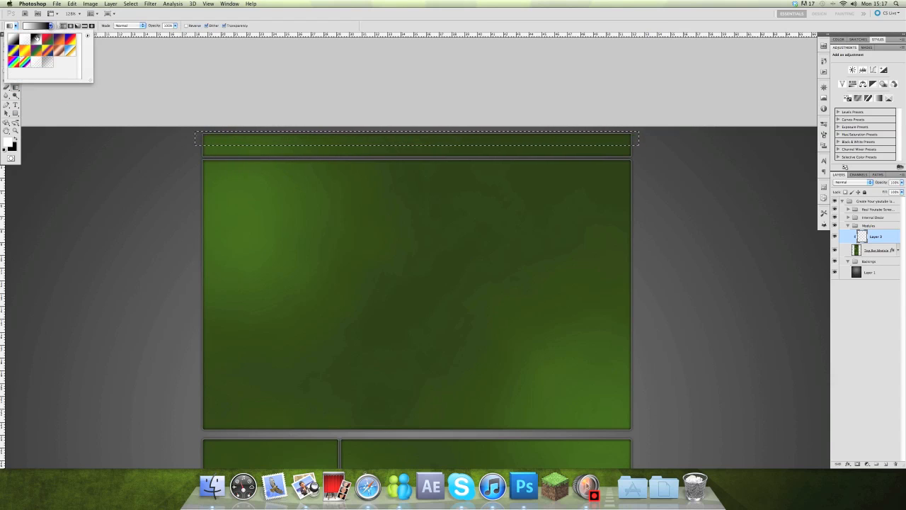
{"action": "left_click", "coordinate": [434, 94]}
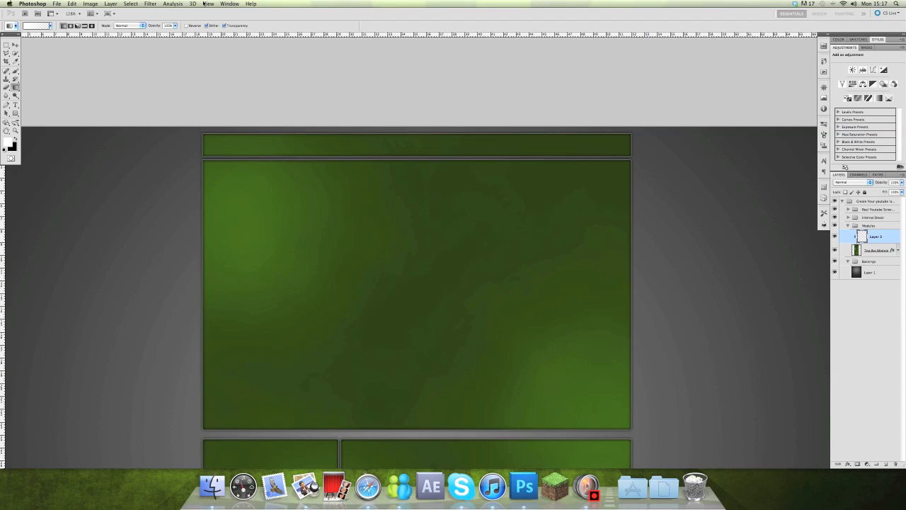
{"action": "left_click_drag", "start_coordinate": [204, 136], "coordinate": [631, 155]}
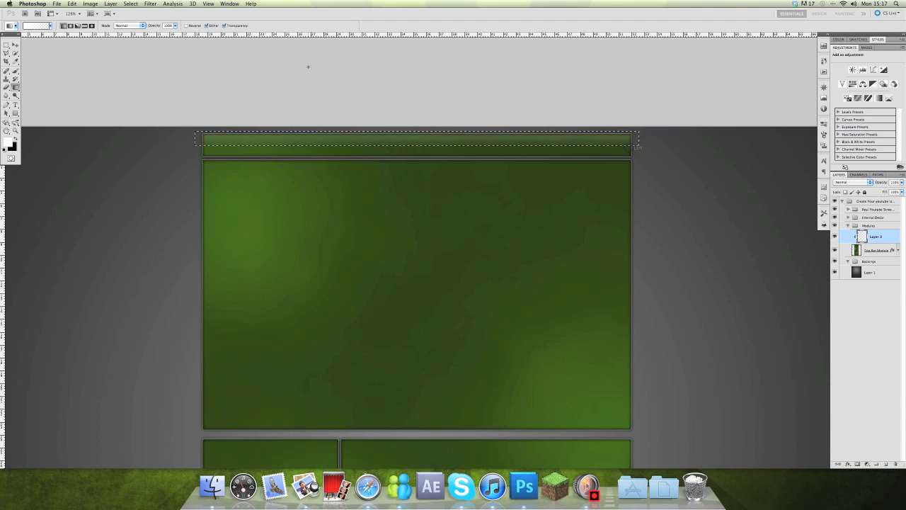
{"action": "left_click", "coordinate": [129, 6]}
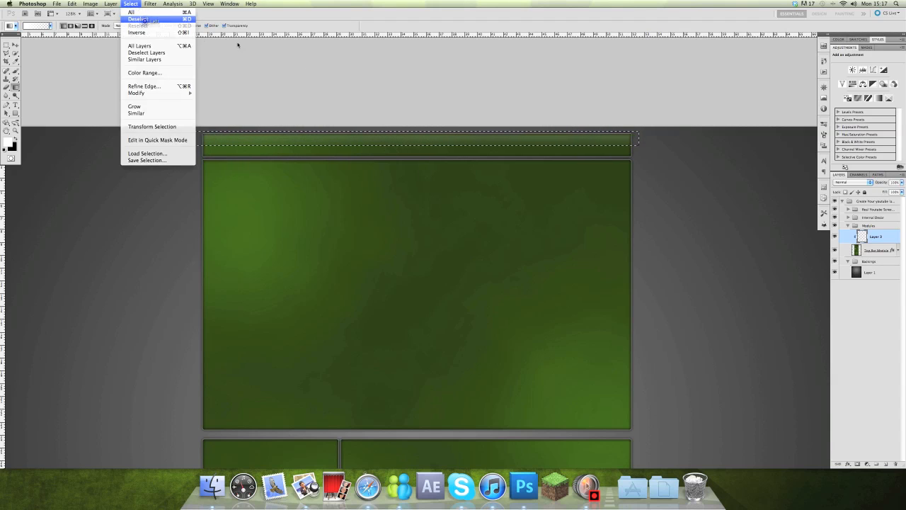
{"action": "left_click", "coordinate": [142, 21]}
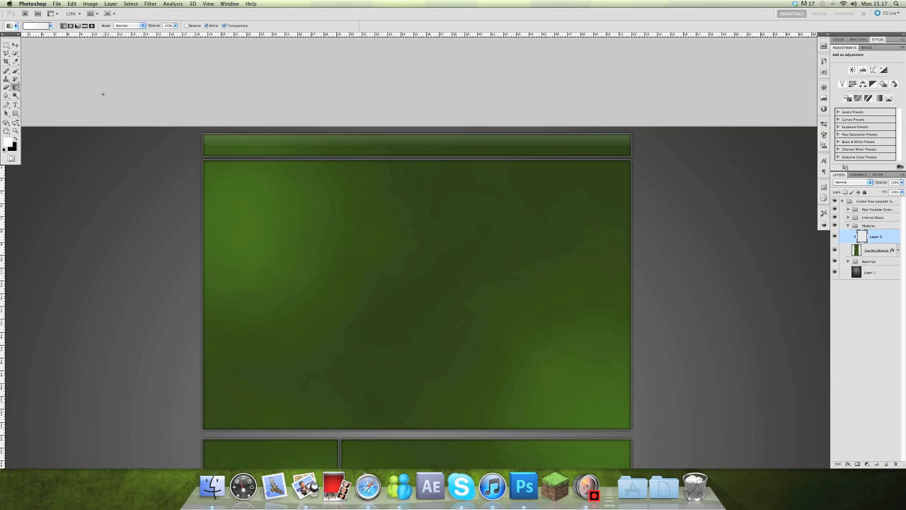
{"action": "mouse_move", "coordinate": [156, 109]}
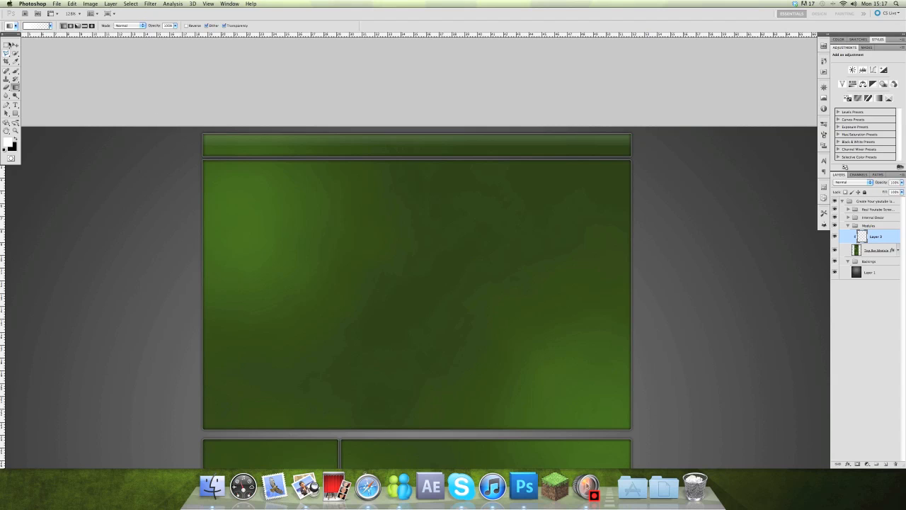
- Fill an elliptical marquee over the main module's top with a white-to-transparent gradient
{"action": "left_click", "coordinate": [7, 45]}
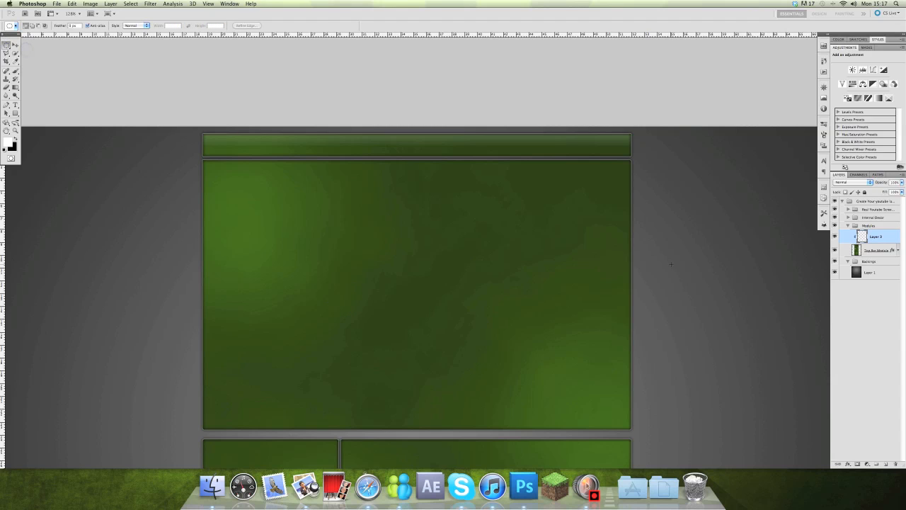
{"action": "mouse_move", "coordinate": [888, 273]}
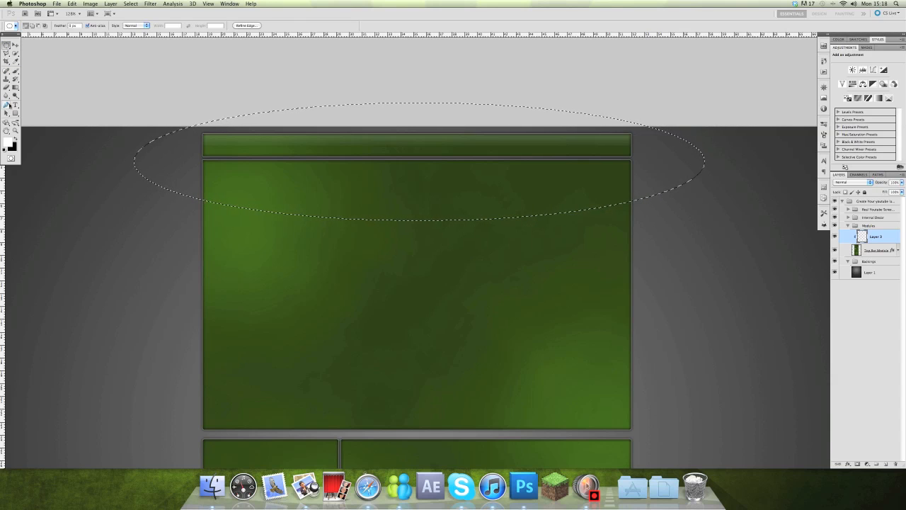
{"action": "left_click", "coordinate": [7, 52]}
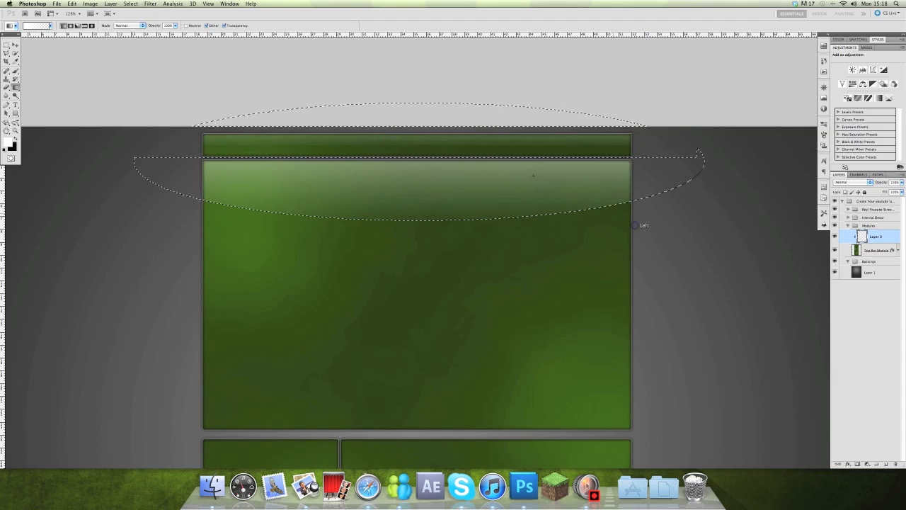
{"action": "left_click", "coordinate": [131, 5]}
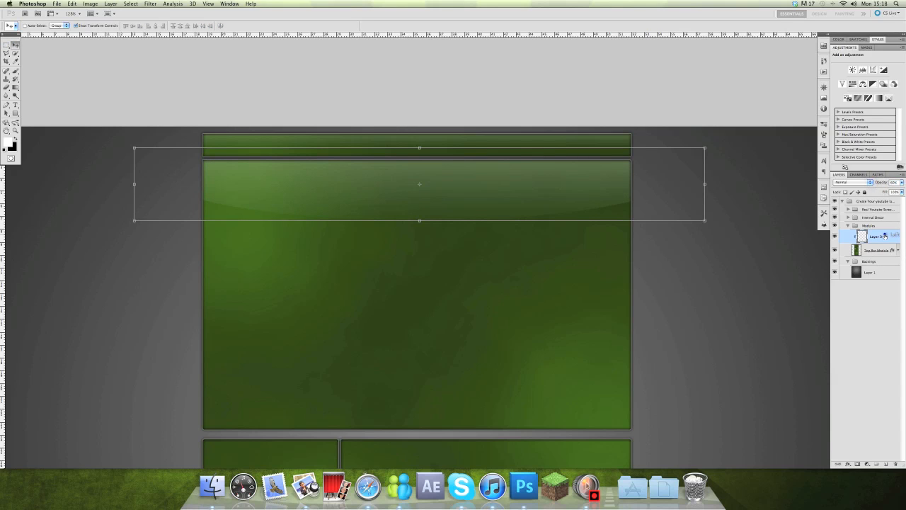
- Merge the elliptical gloss layer (Layer 2) down into the Top Bar Module layer
{"action": "right_click", "coordinate": [874, 235]}
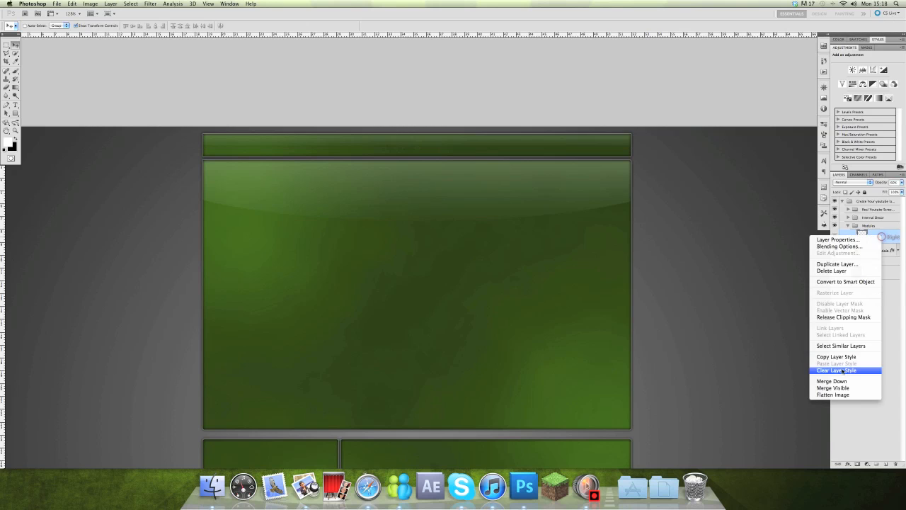
{"action": "left_click", "coordinate": [836, 370]}
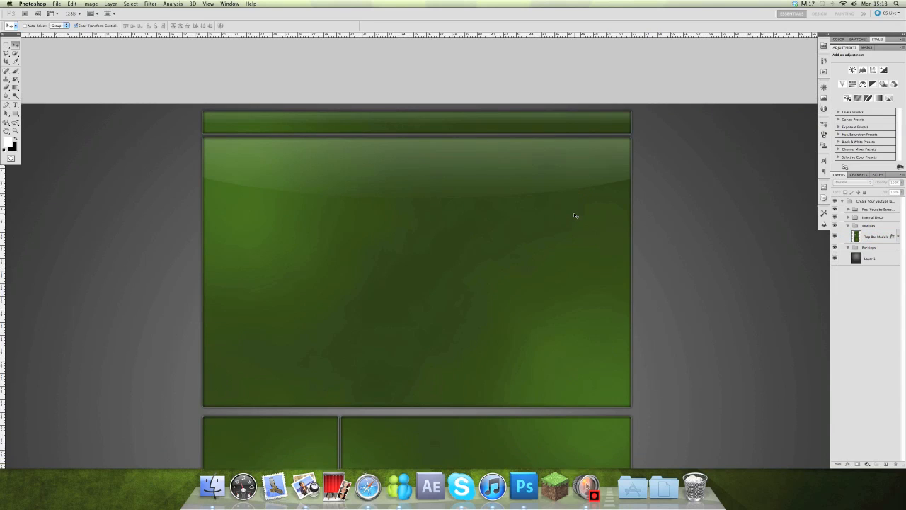
{"action": "double_click", "coordinate": [870, 258]}
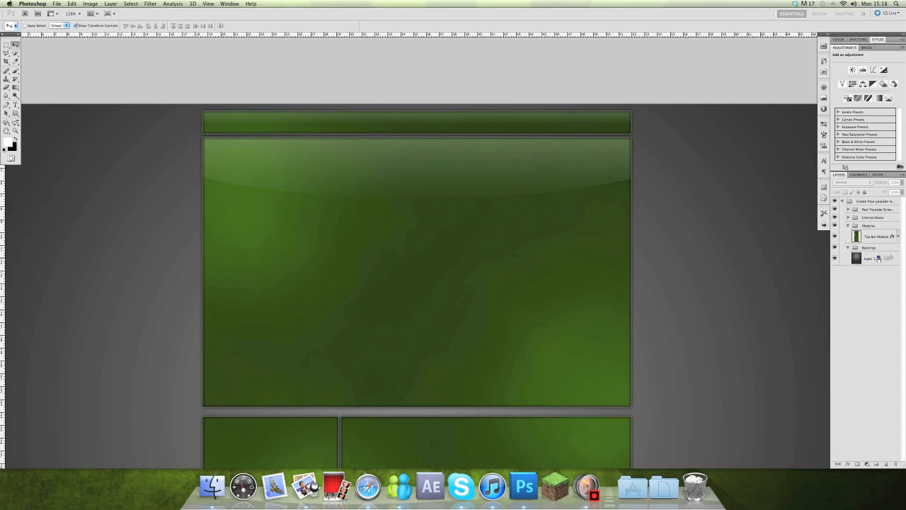
- Add an empty layer in Backings and sample dark green 224500 from the module as foreground
{"action": "left_click", "coordinate": [869, 258]}
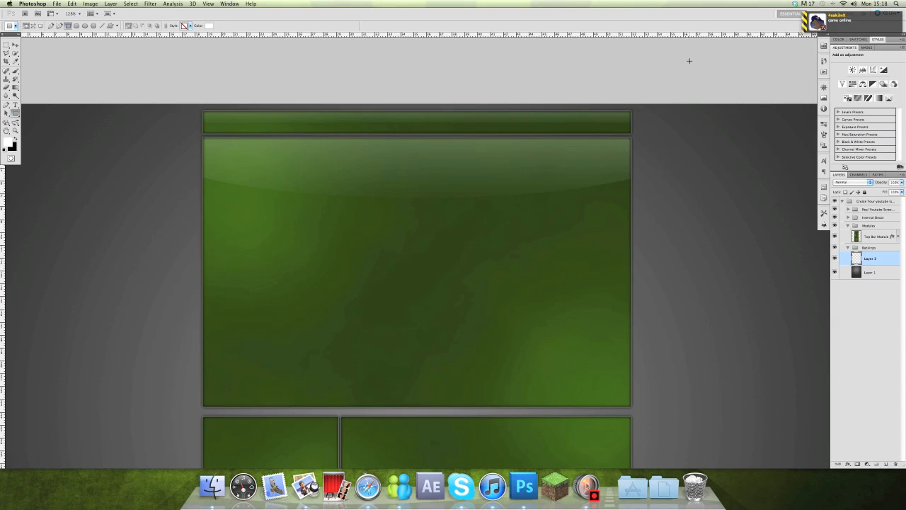
{"action": "mouse_move", "coordinate": [124, 92]}
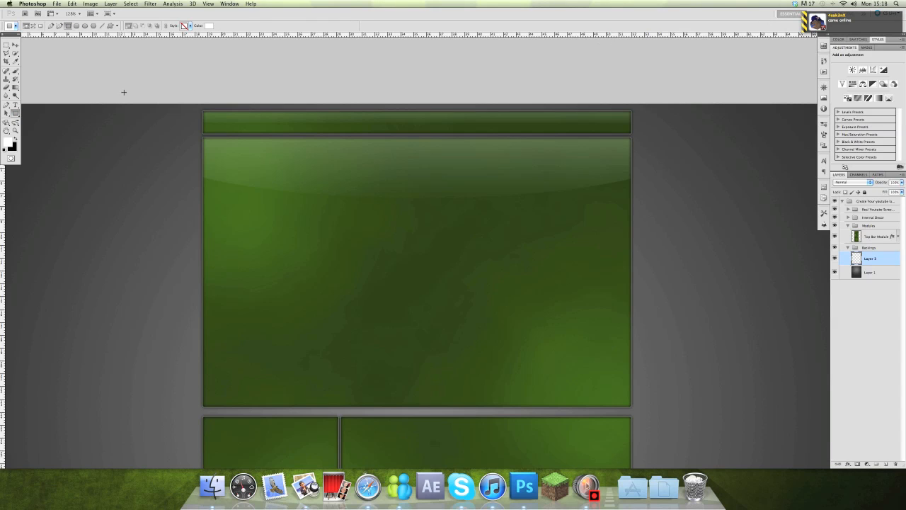
{"action": "left_click", "coordinate": [8, 141]}
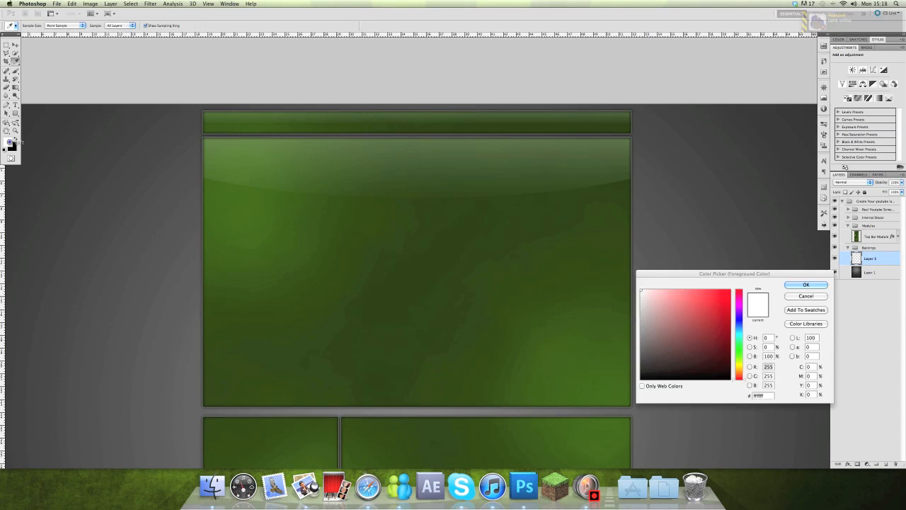
{"action": "left_click", "coordinate": [702, 348]}
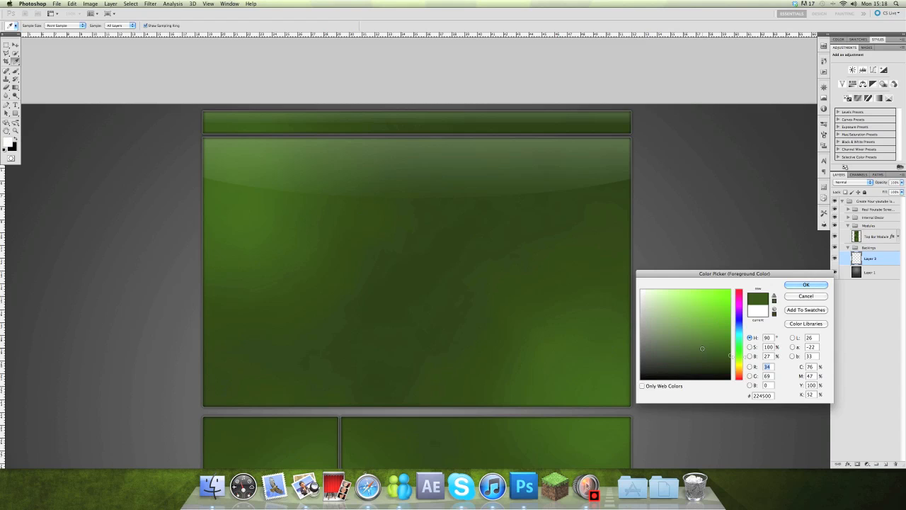
{"action": "left_click", "coordinate": [806, 284]}
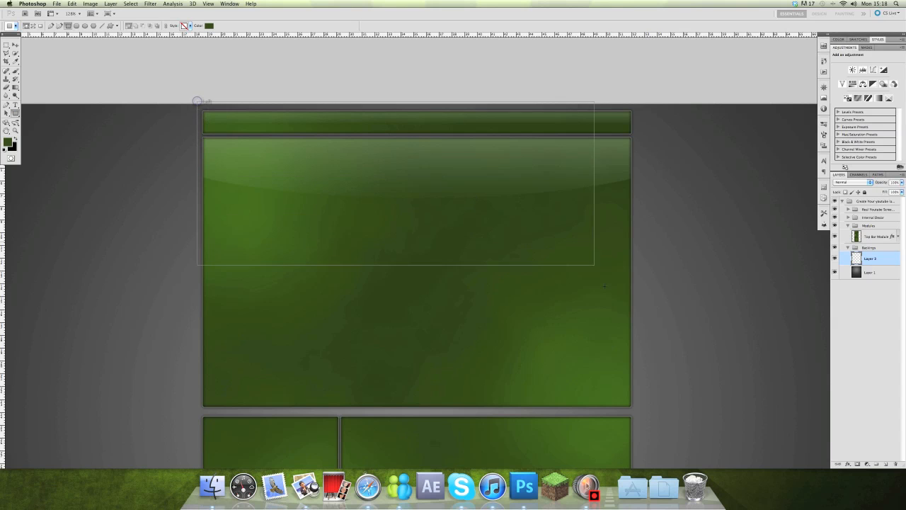
- Scroll down through the layout to cover the whole module area for the backing rectangle
{"action": "scroll", "scroll_direction": "down", "scroll_amount": 3}
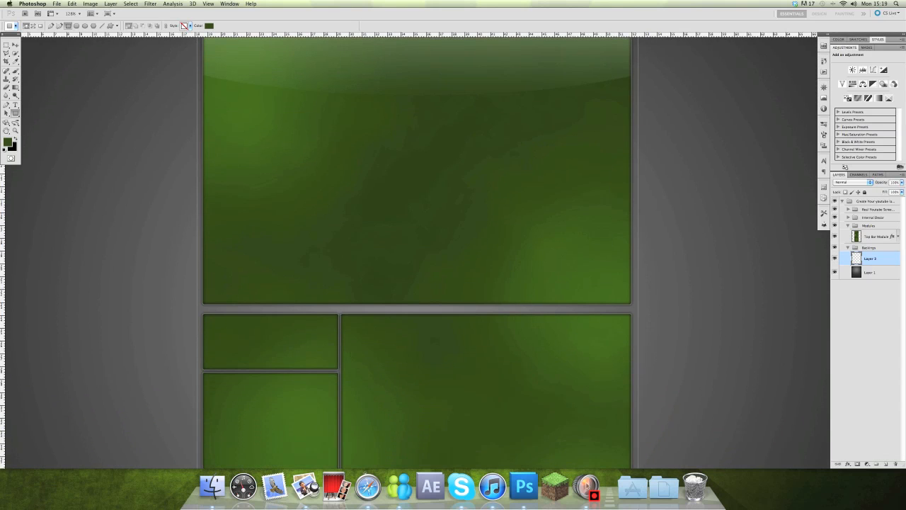
{"action": "scroll", "scroll_direction": "down", "scroll_amount": 3}
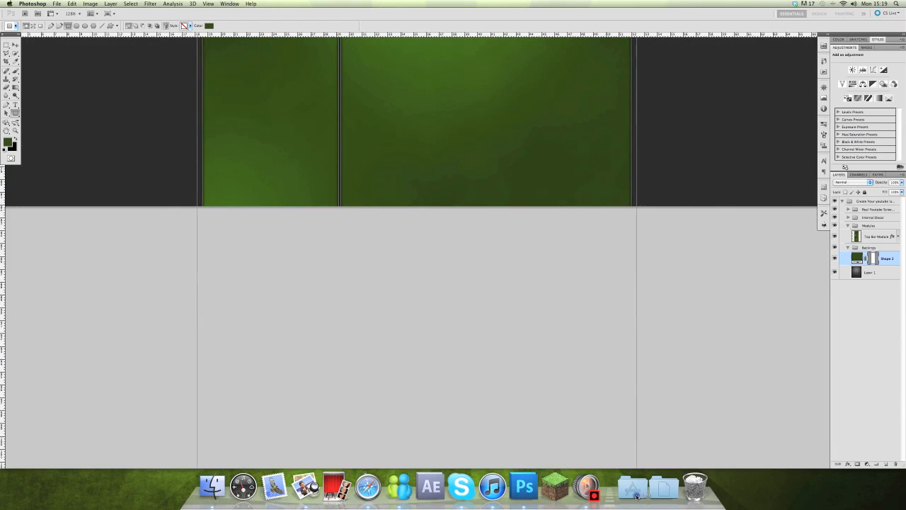
{"action": "scroll", "scroll_direction": "down", "scroll_amount": 3}
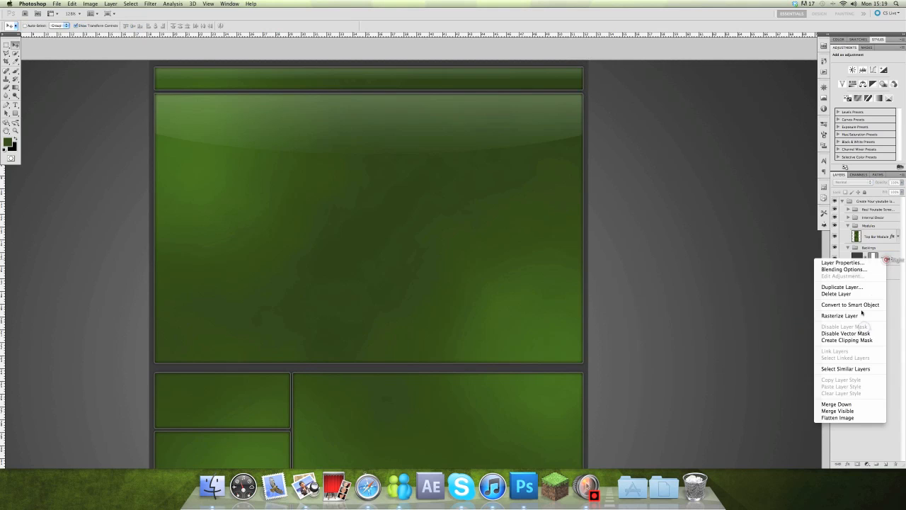
- Apply drop shadow, inner shadow and stroke effects to the Shape 2 backing rectangle
{"action": "left_click", "coordinate": [840, 315]}
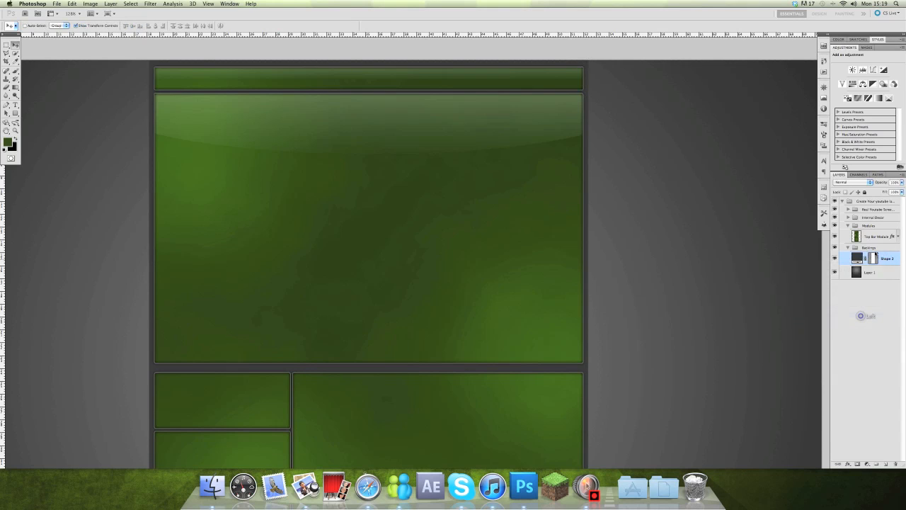
{"action": "left_click", "coordinate": [873, 236]}
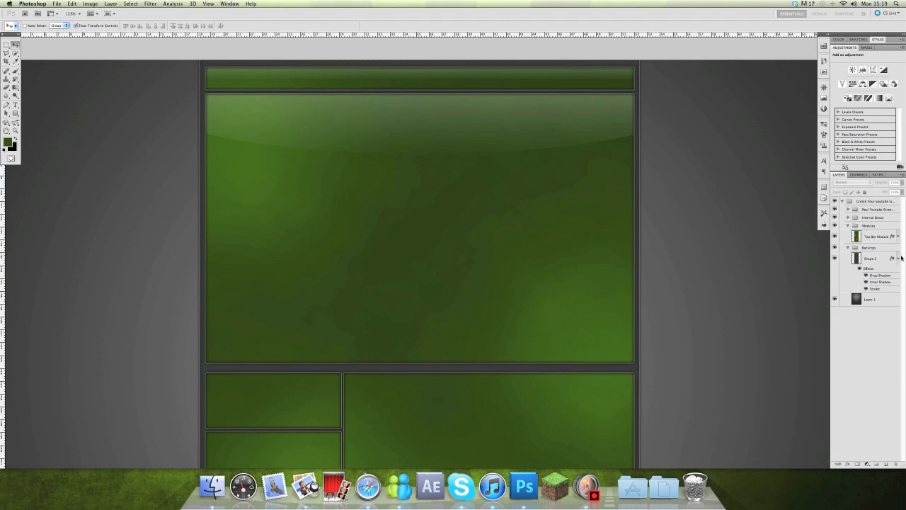
{"action": "left_click", "coordinate": [848, 258]}
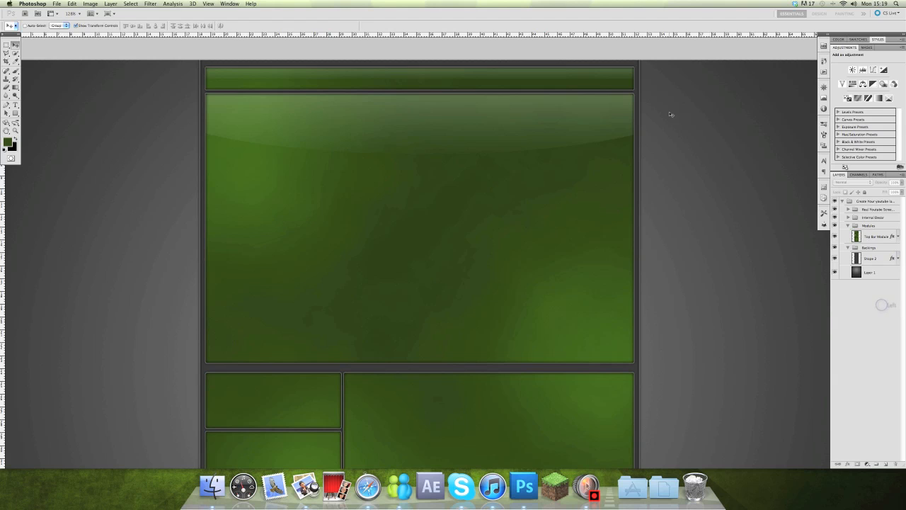
{"action": "mouse_move", "coordinate": [662, 120]}
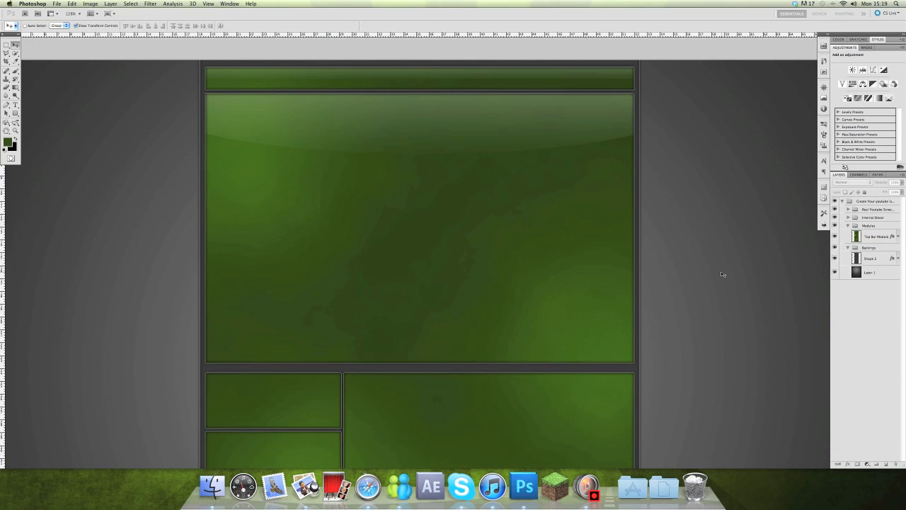
{"action": "mouse_move", "coordinate": [717, 365]}
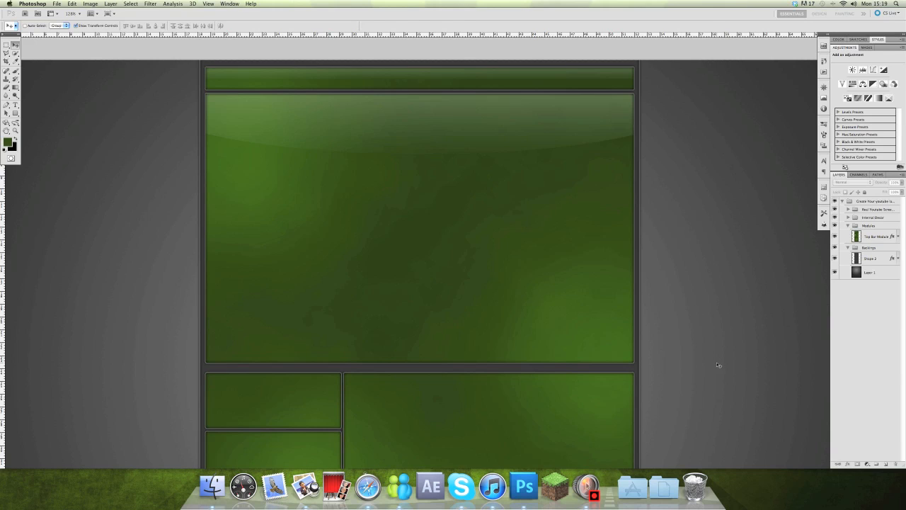
{"action": "mouse_move", "coordinate": [680, 325]}
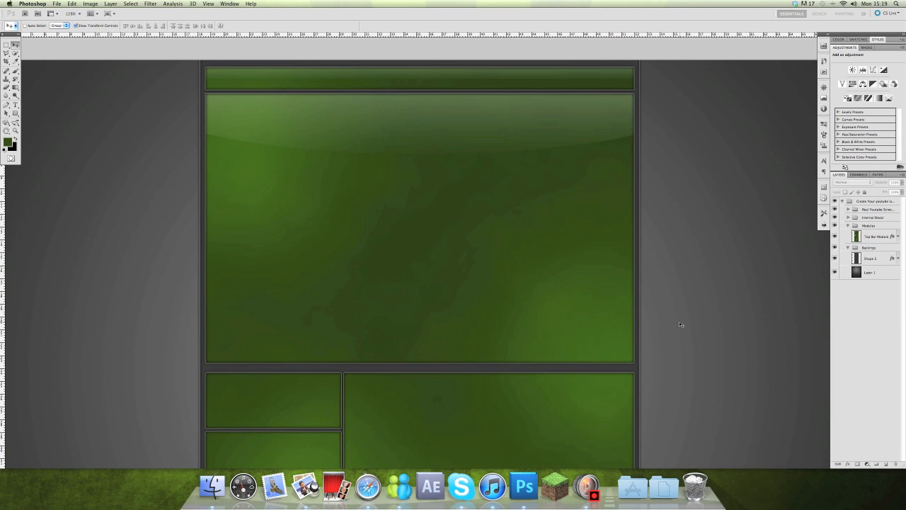
{"action": "mouse_move", "coordinate": [664, 376]}
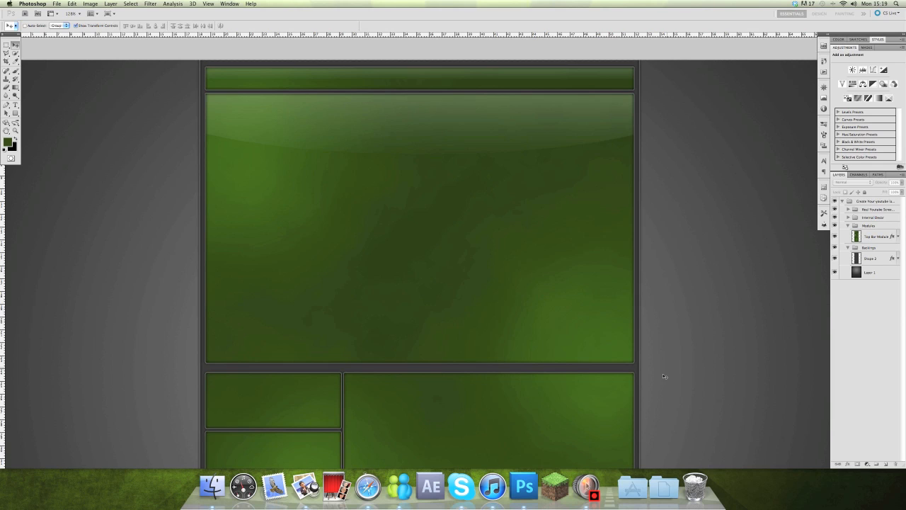